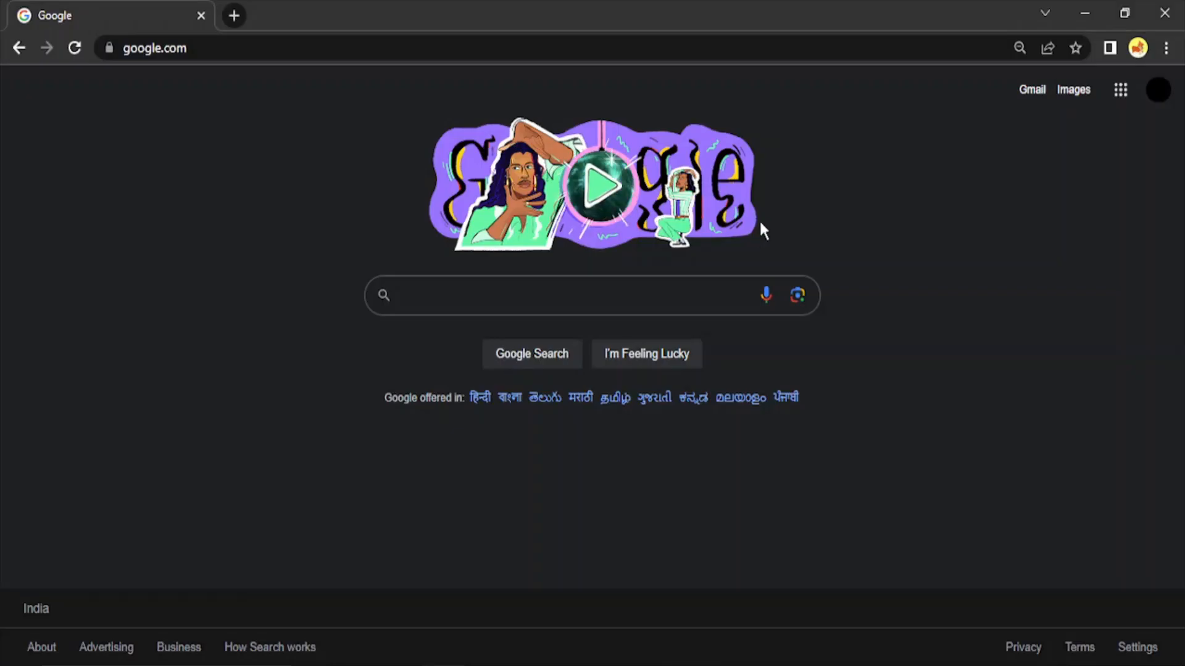
mouse_move(762, 231)
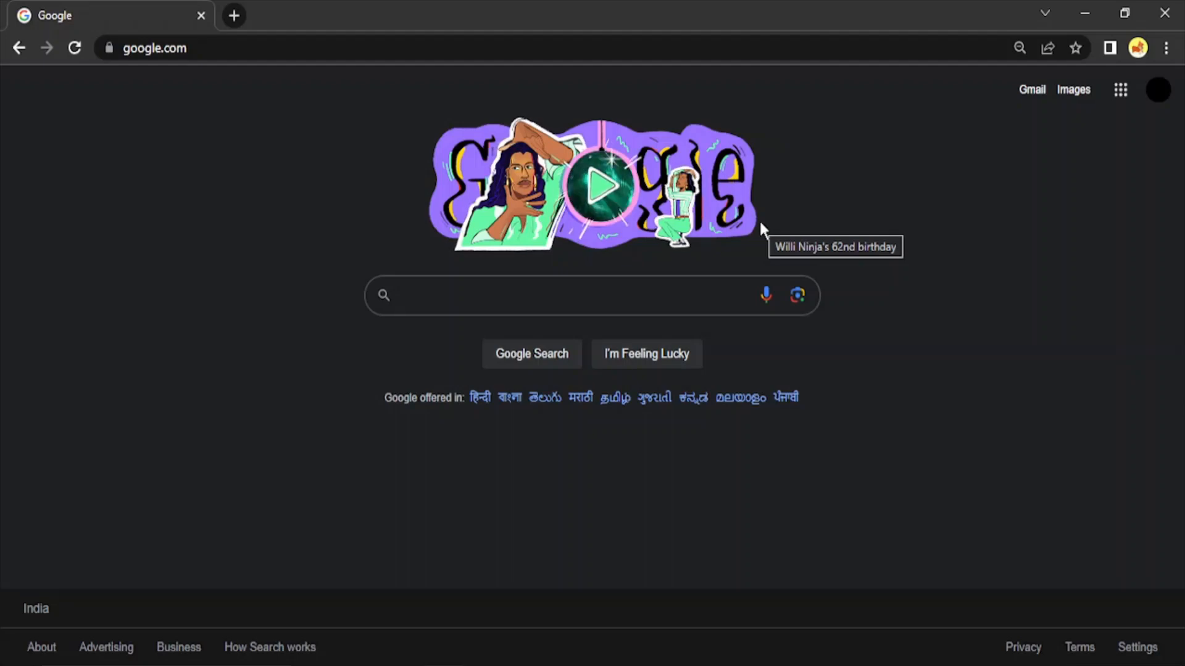
mouse_move(1171, 127)
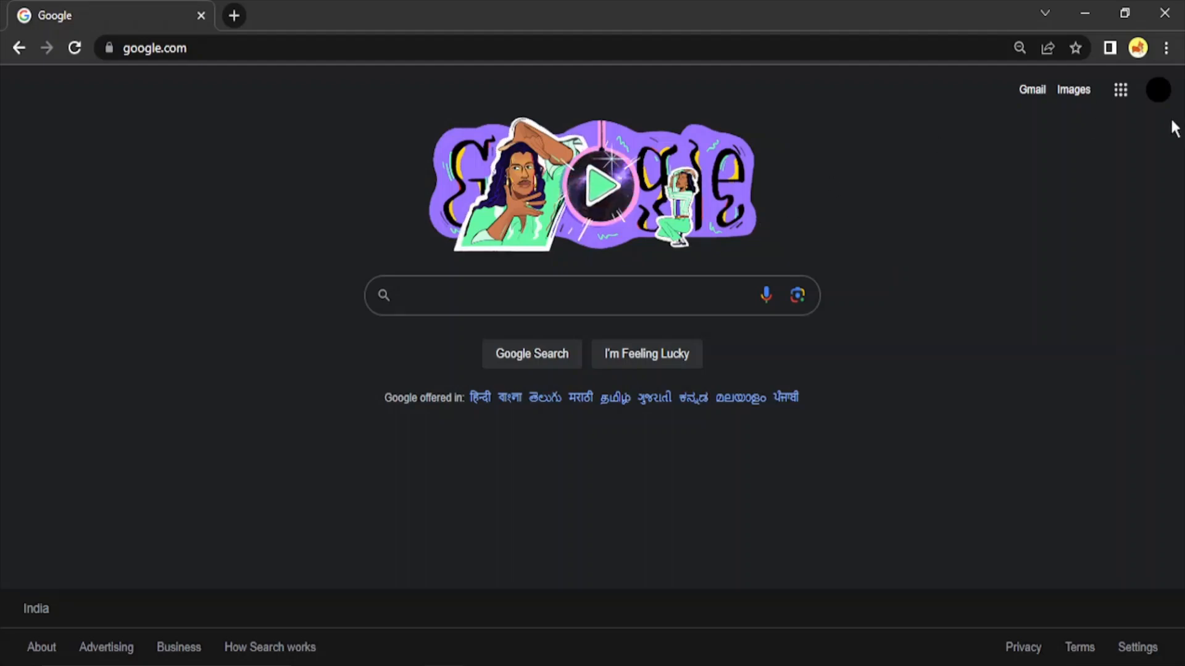
mouse_move(1157, 90)
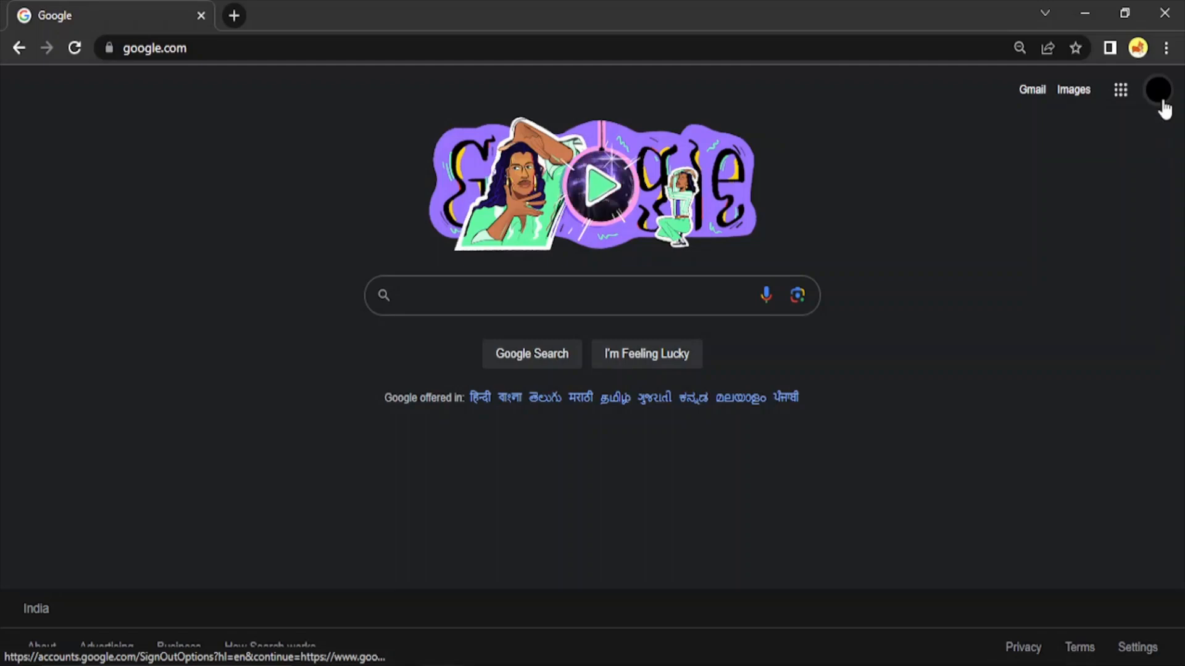
Step: Go from the profile avatar menu to the Google Account management home page
click(1157, 88)
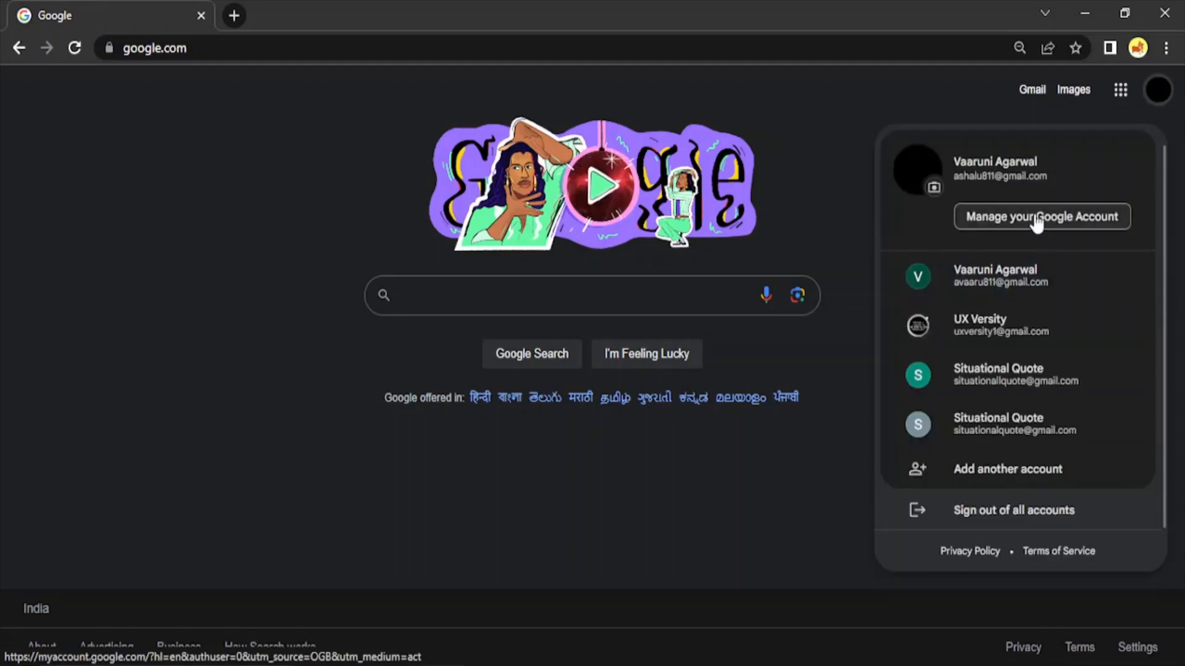
click(1040, 217)
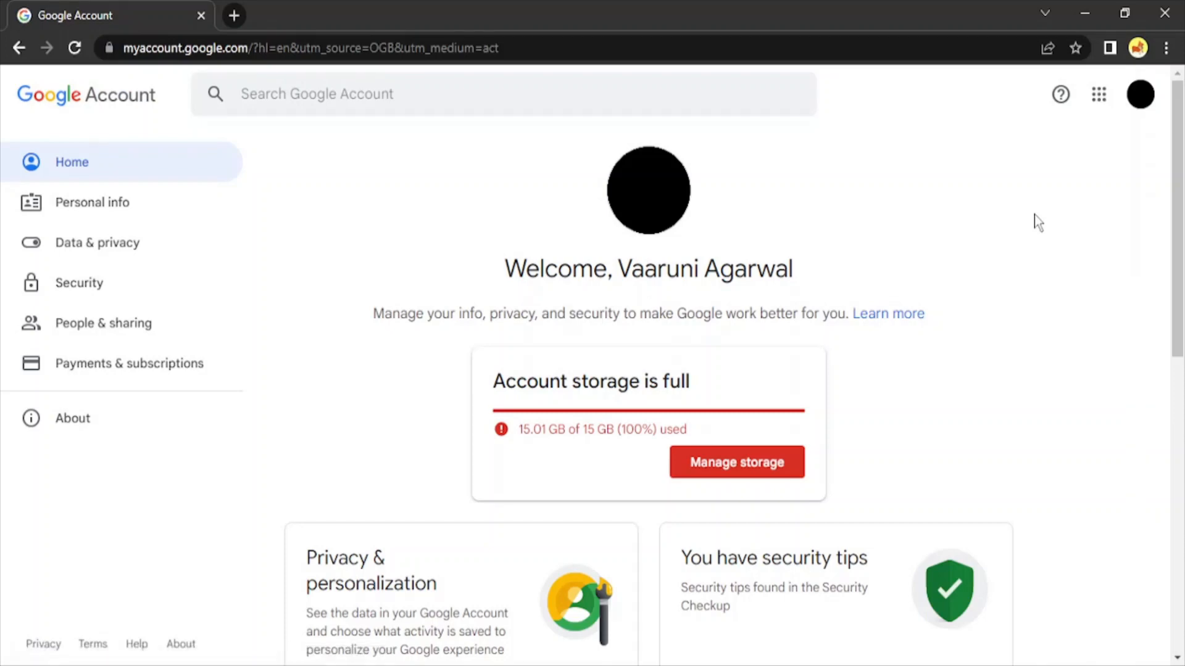
mouse_move(656, 361)
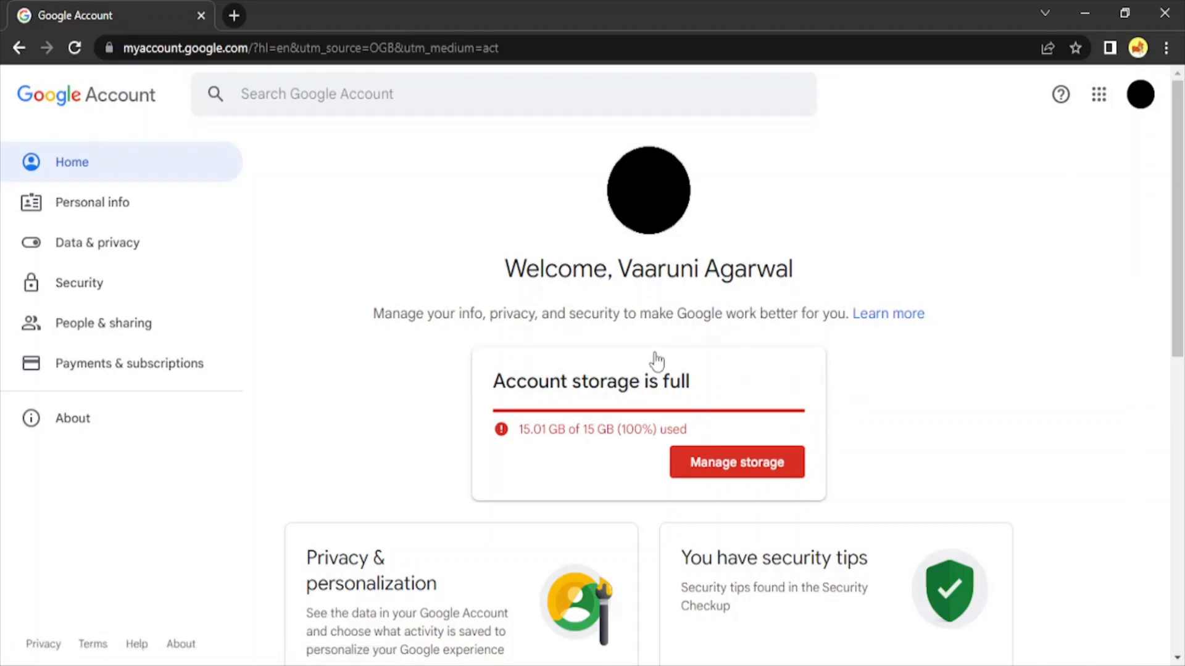
mouse_move(346, 367)
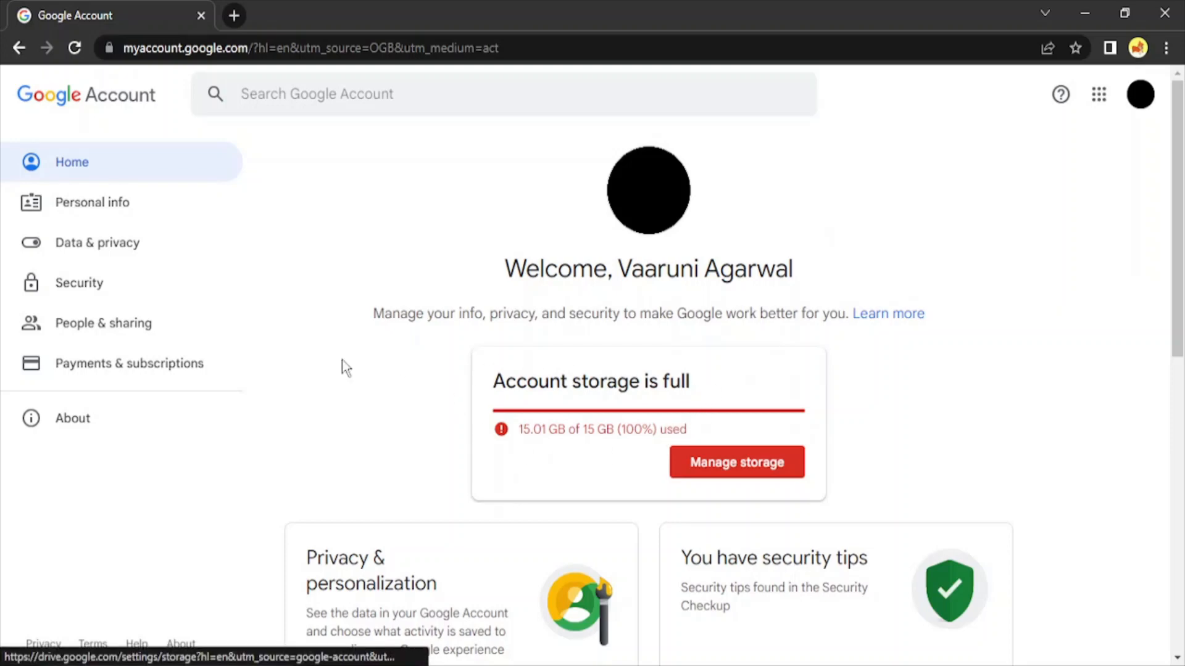
mouse_move(124, 191)
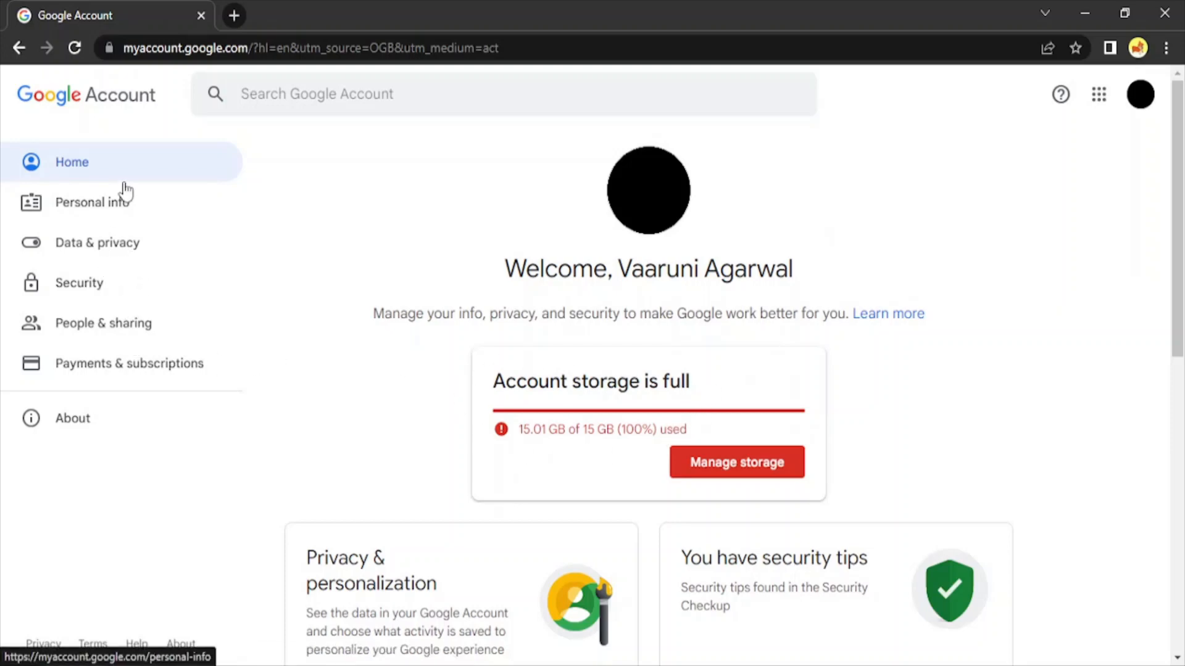
mouse_move(122, 253)
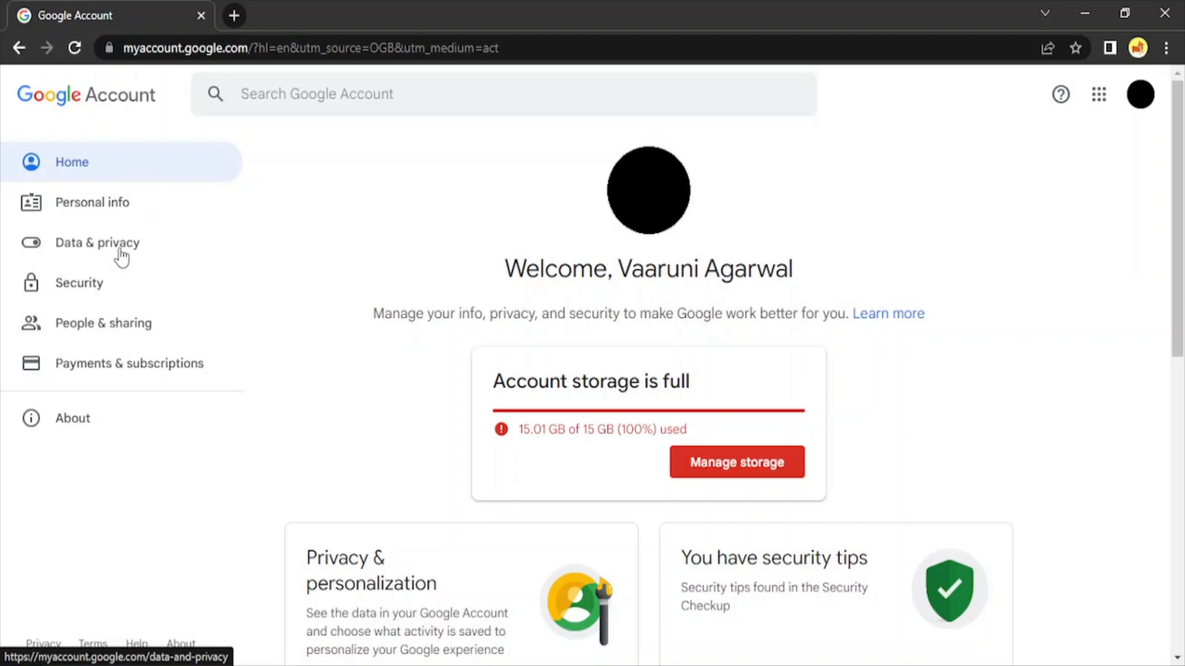
Step: Show the History settings section of the Data & privacy page
click(96, 243)
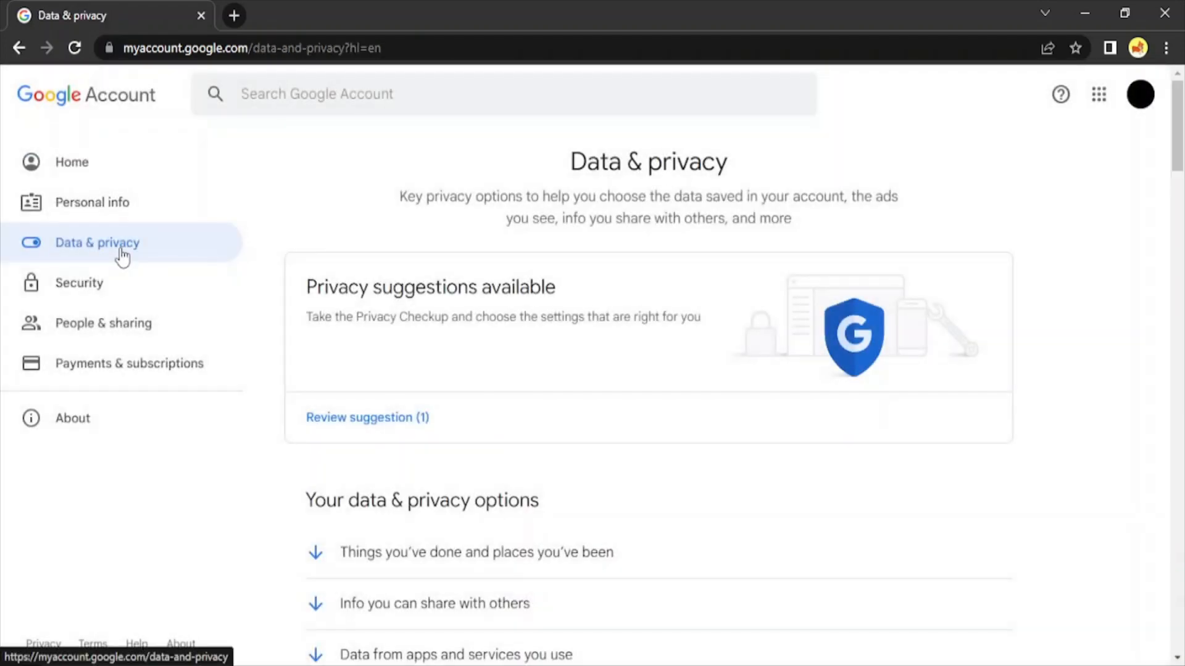
mouse_move(640, 356)
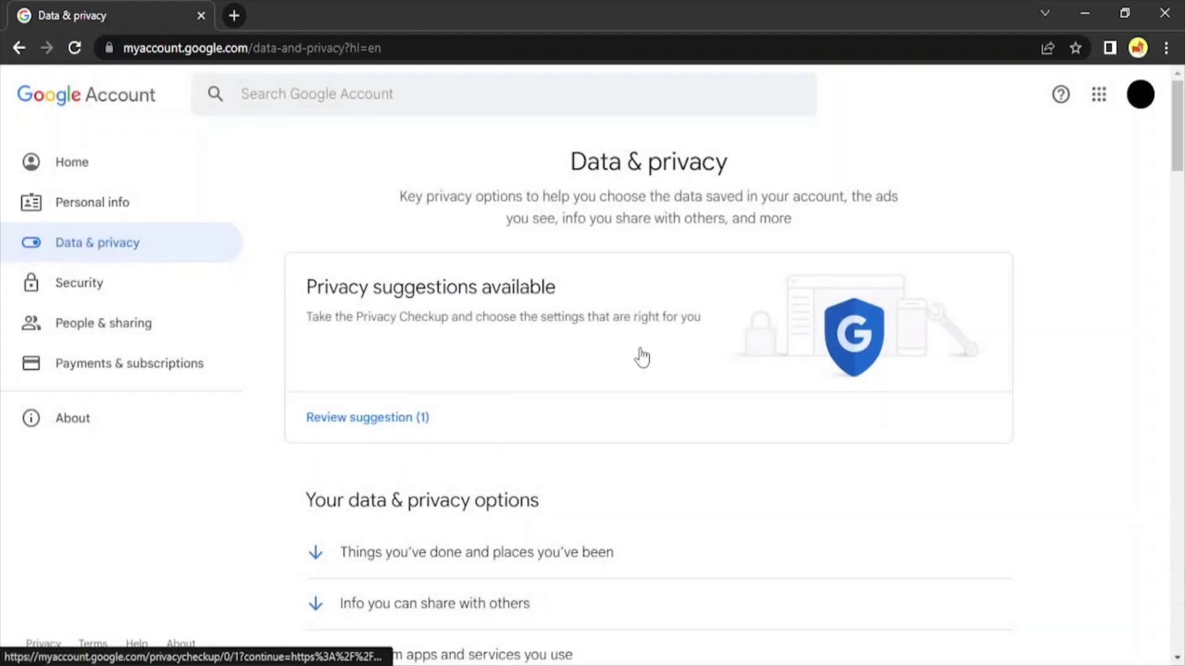
scroll(down, 3)
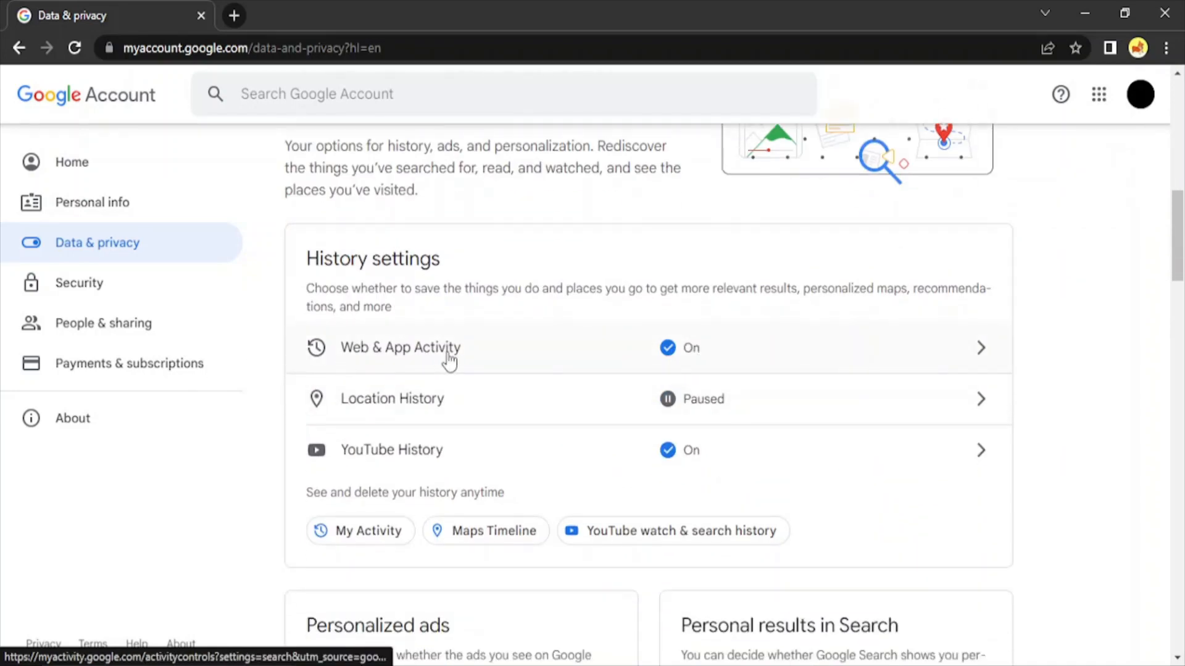
mouse_move(418, 413)
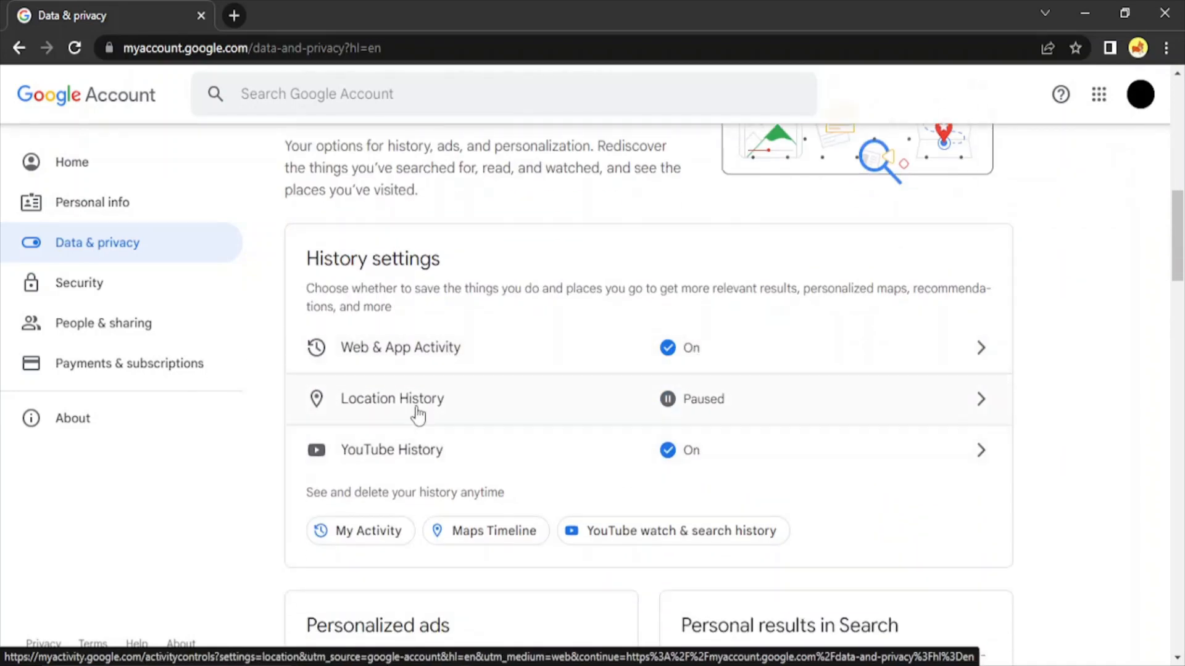
mouse_move(420, 442)
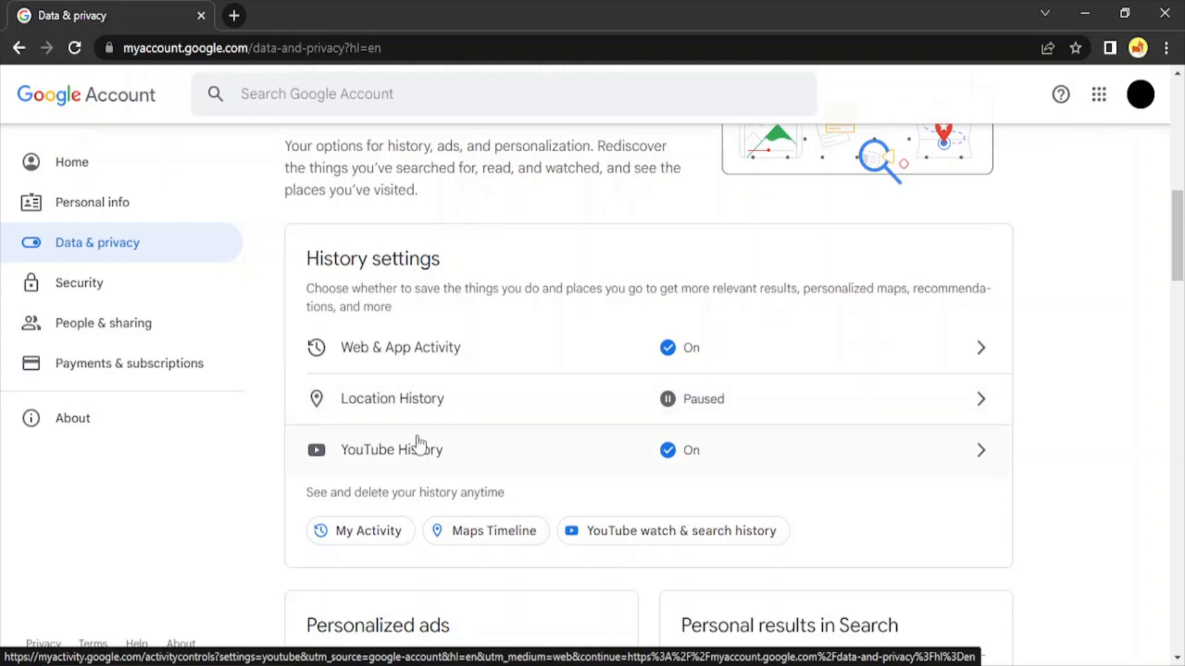
mouse_move(434, 463)
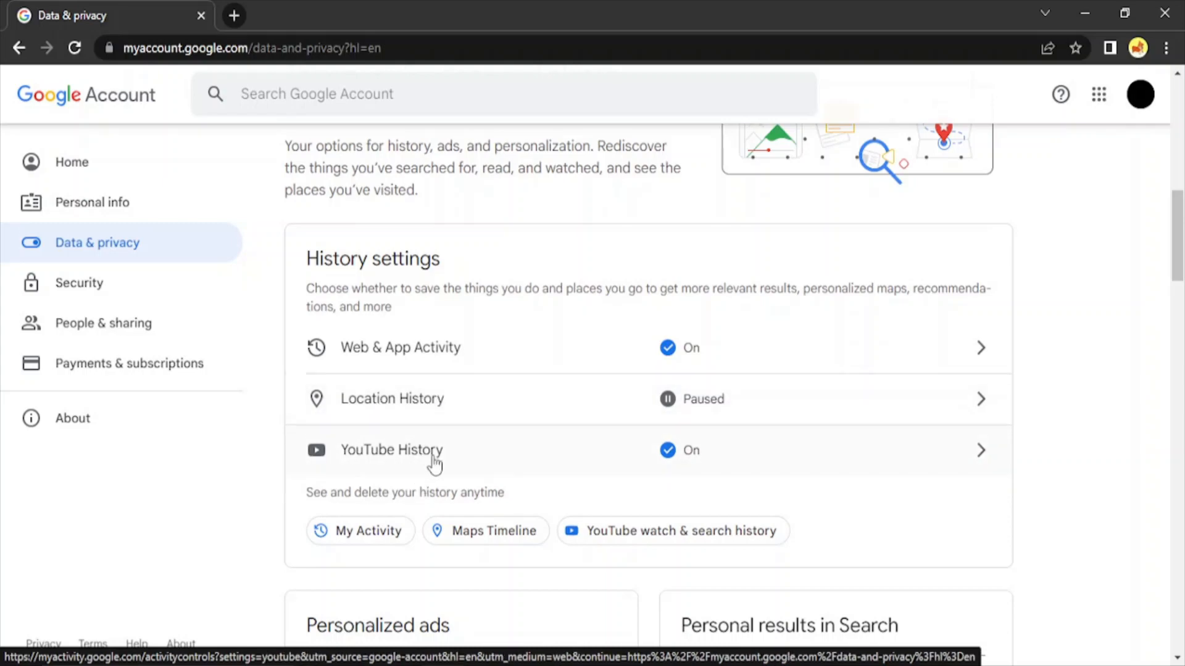
mouse_move(729, 398)
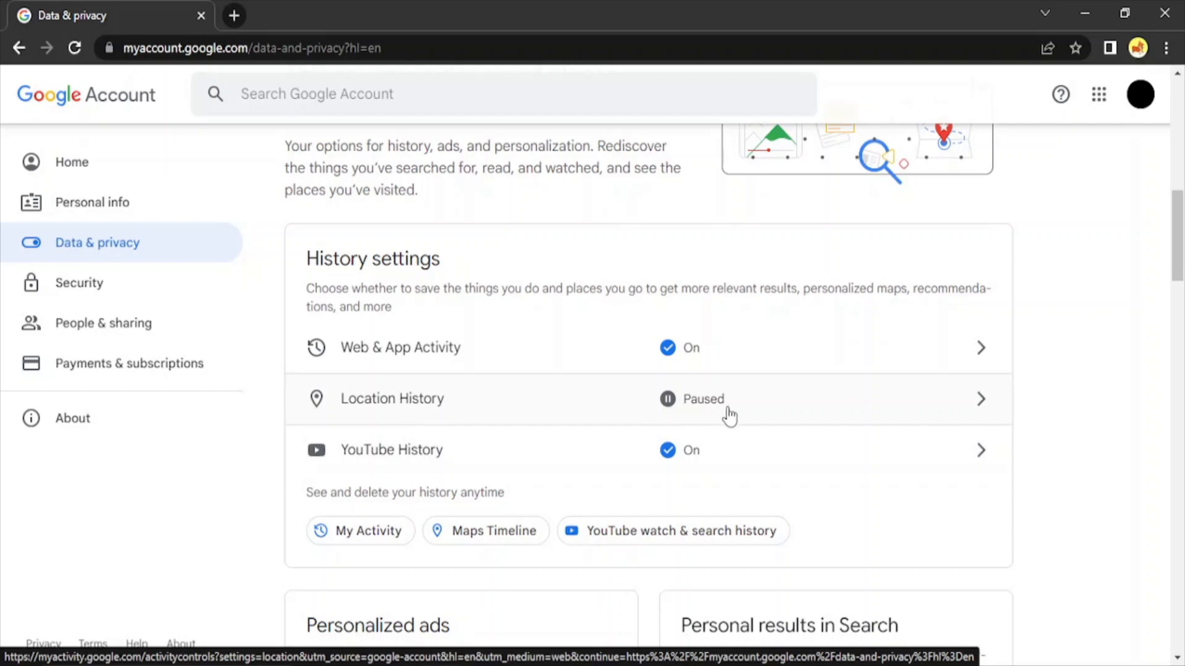
mouse_move(687, 461)
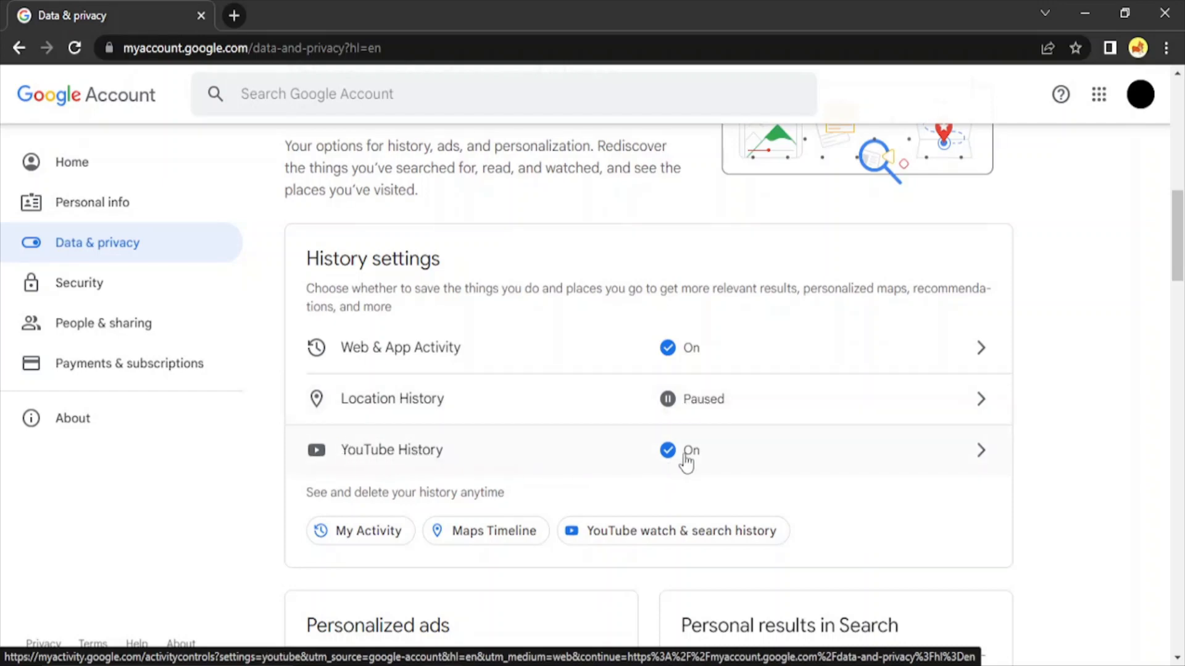
mouse_move(718, 438)
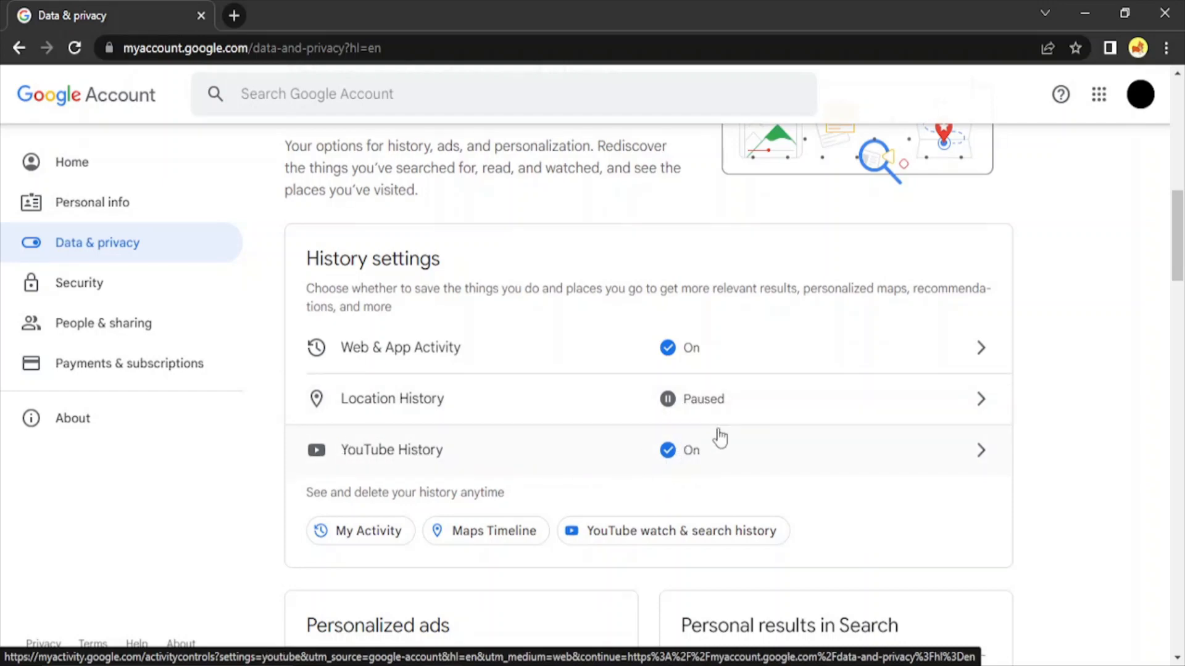
mouse_move(378, 364)
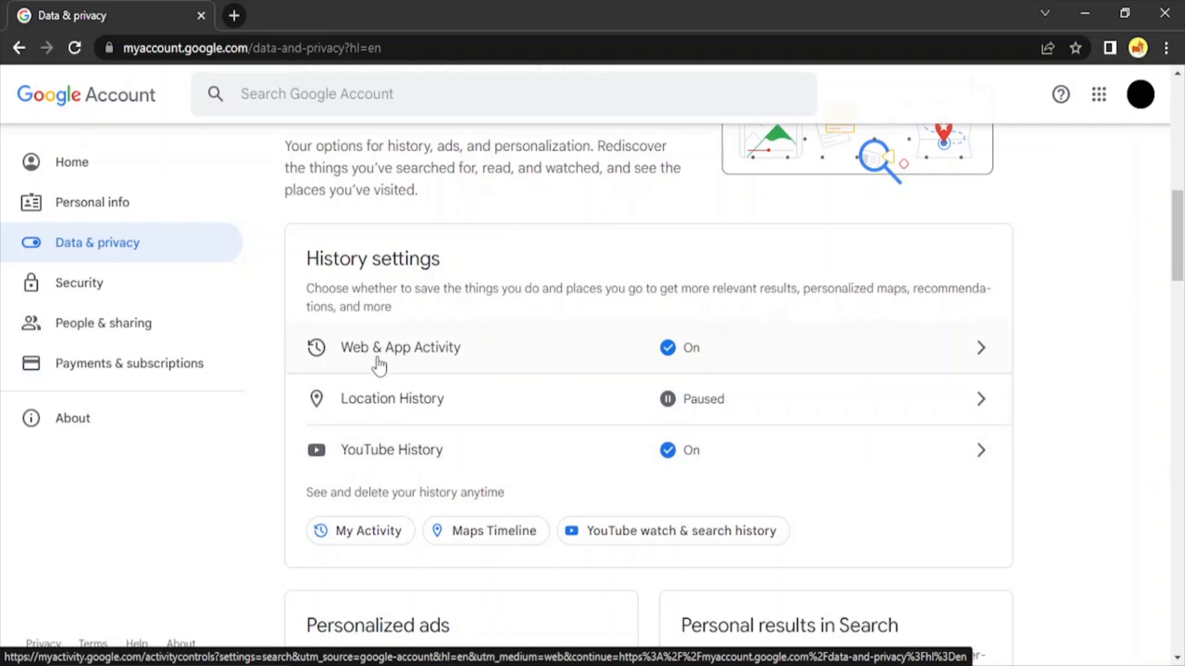
mouse_move(960, 359)
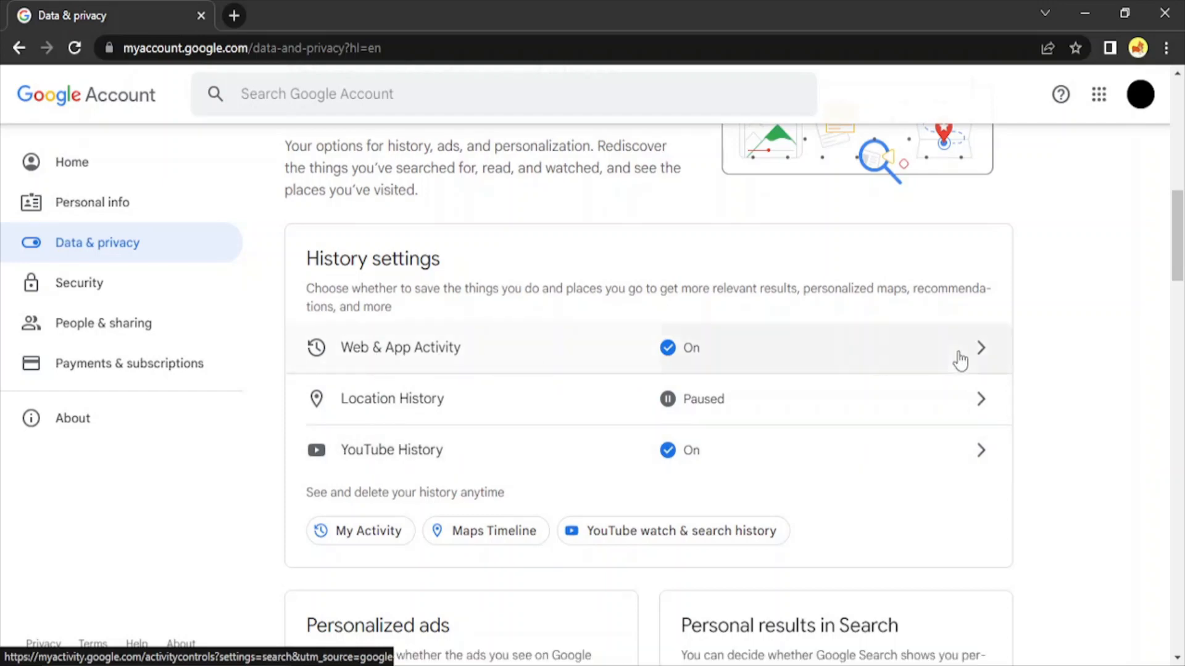
Step: Reach the Web & App Activity auto-delete options, currently set to activity older than 3 months
click(979, 348)
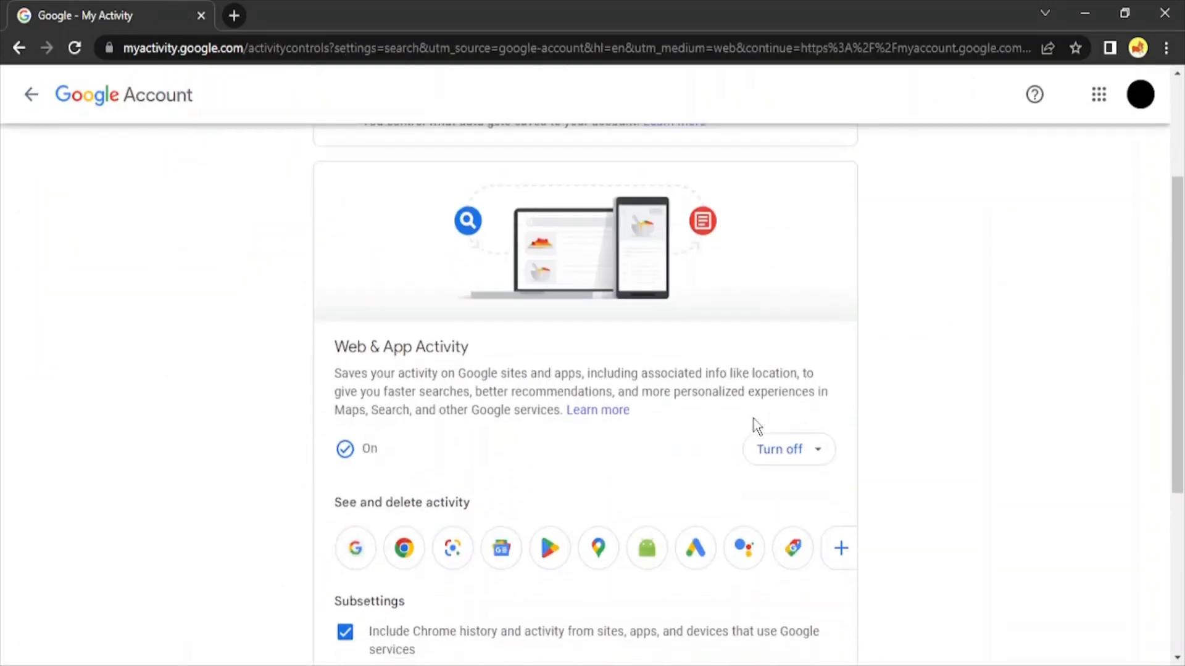
scroll(down, 3)
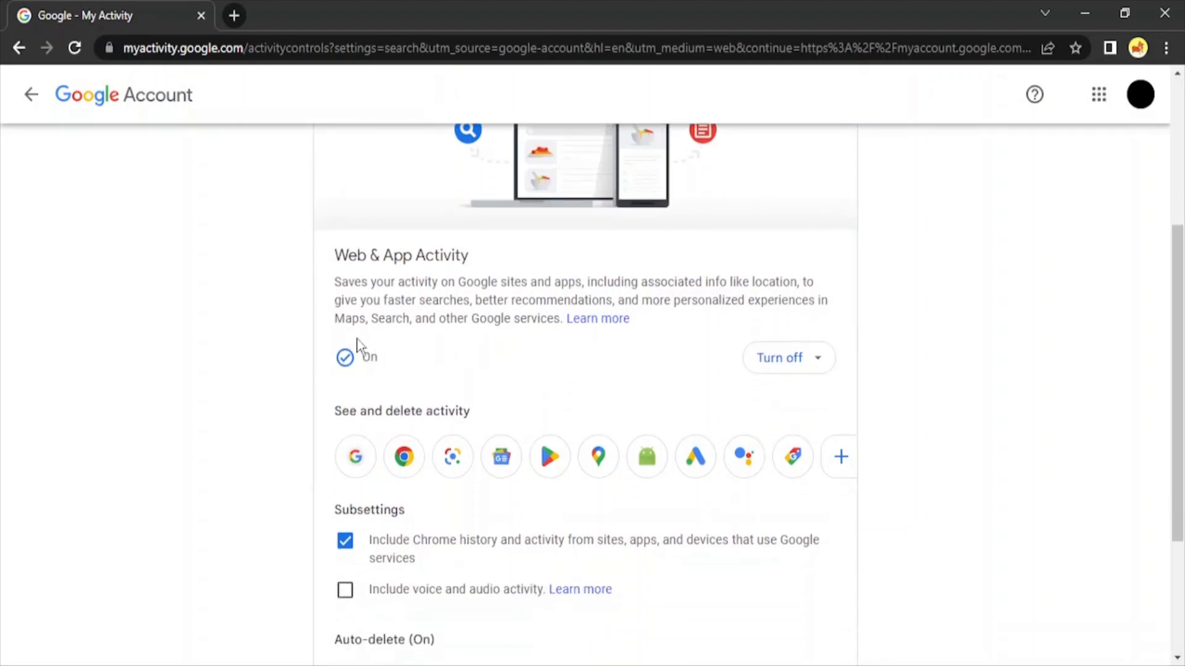
click(817, 358)
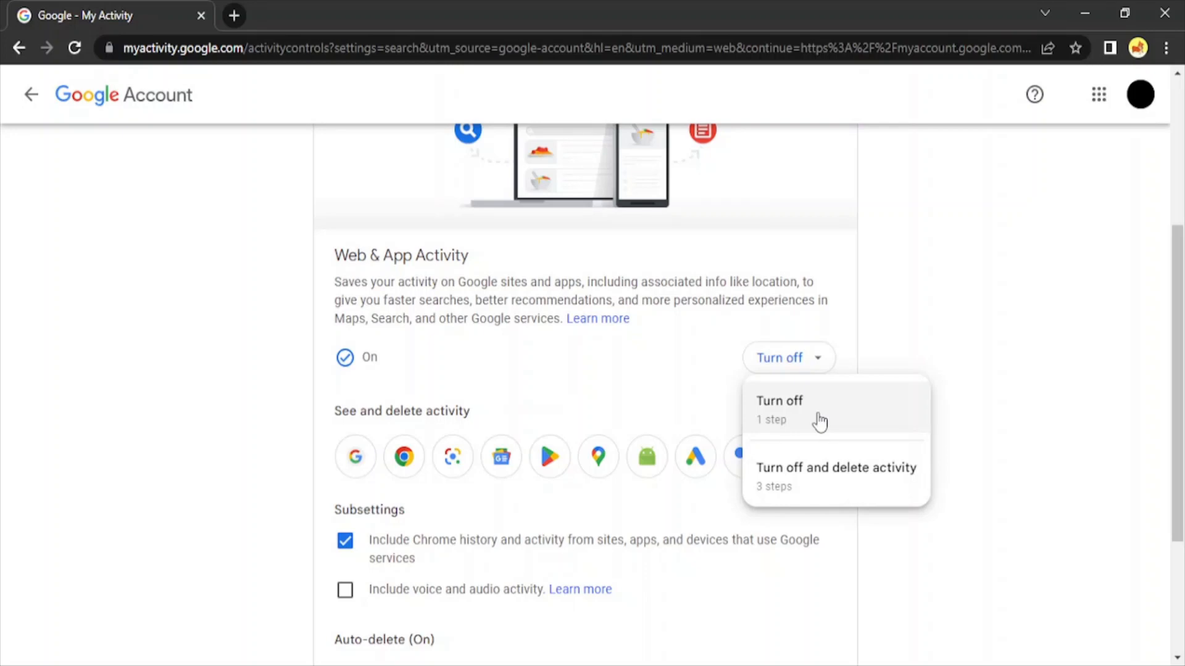
mouse_move(831, 470)
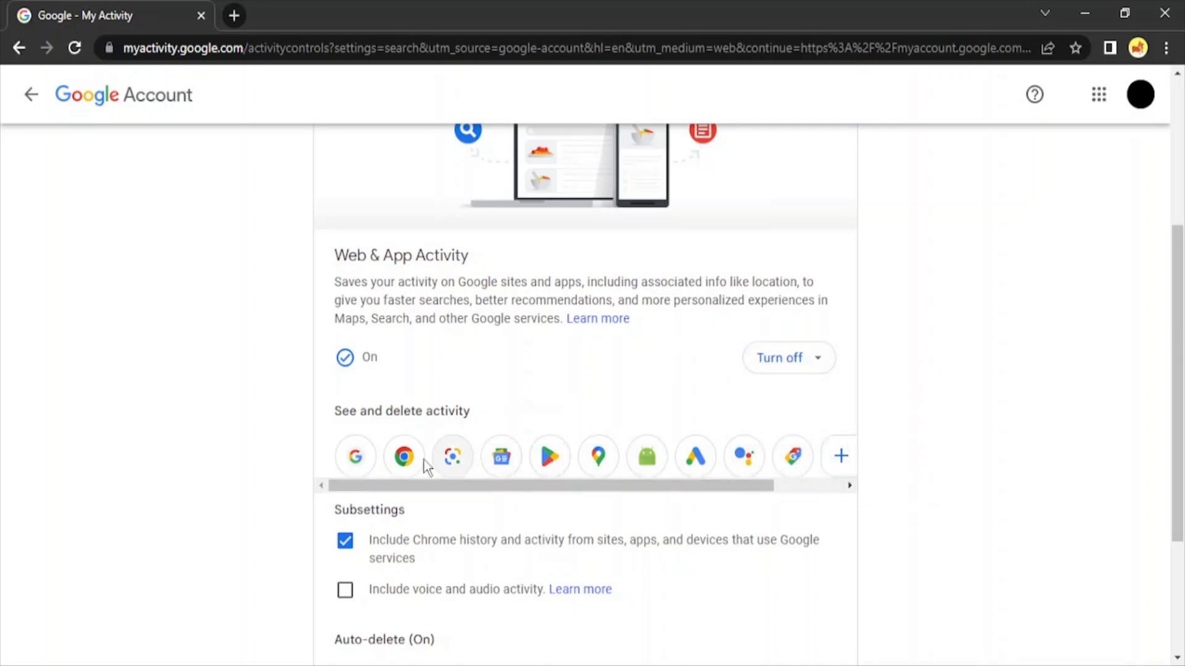
scroll(down, 3)
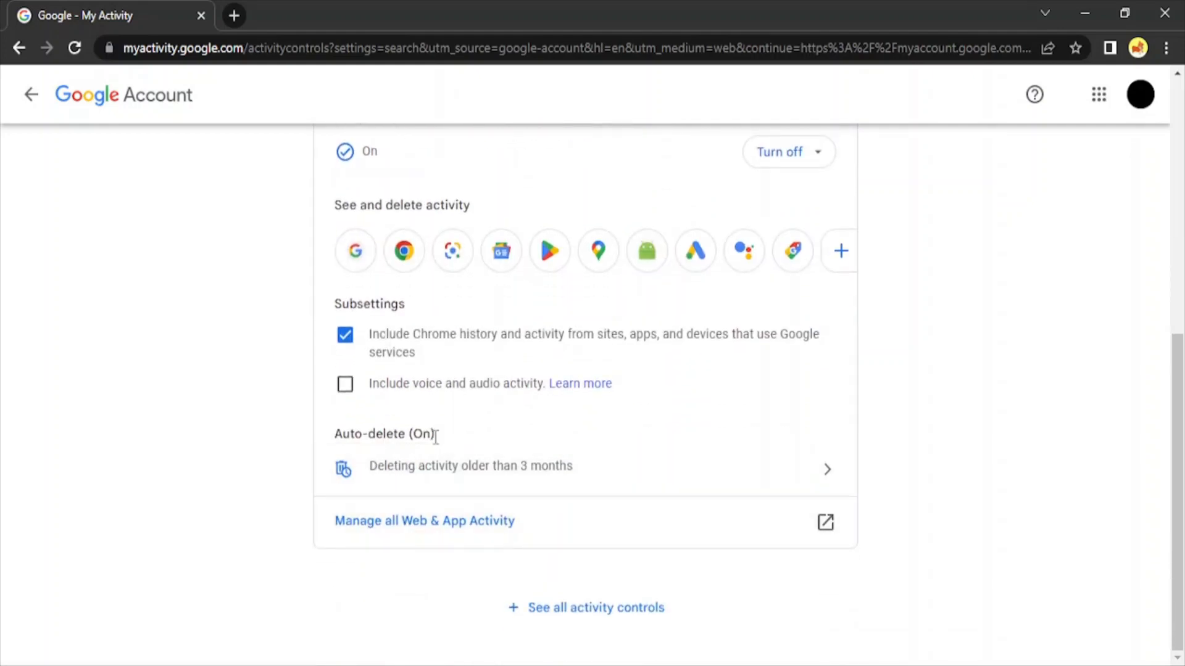
mouse_move(527, 484)
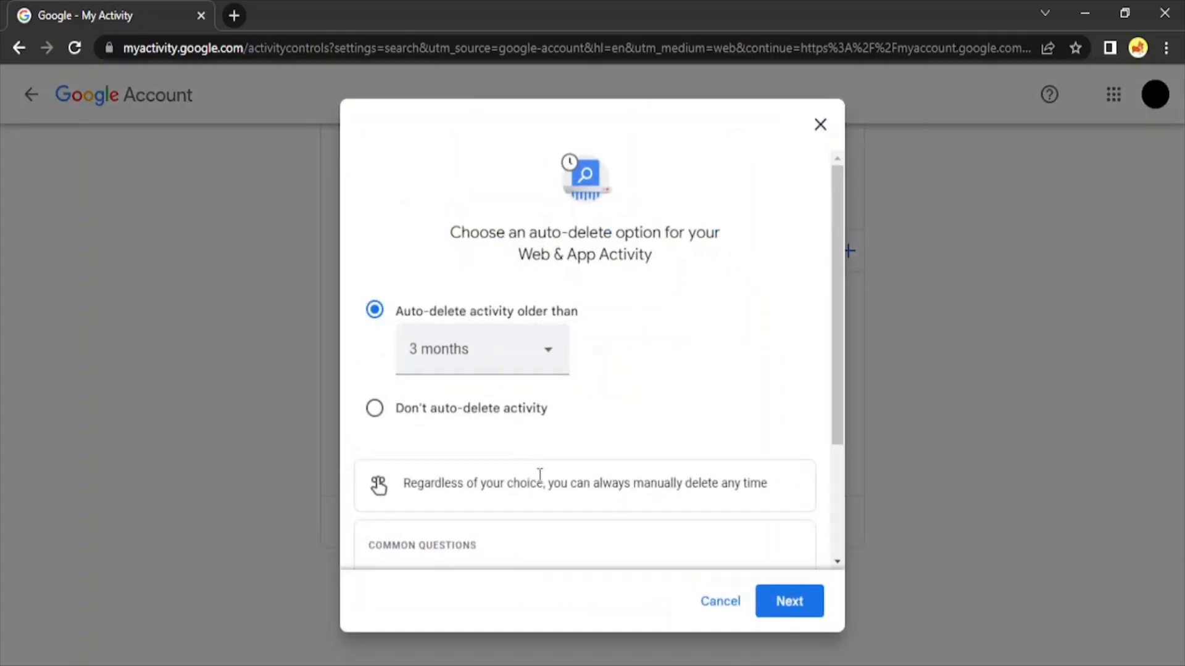
Step: Keep the auto-delete period at 3 months, save it and dismiss the confirmation
click(481, 348)
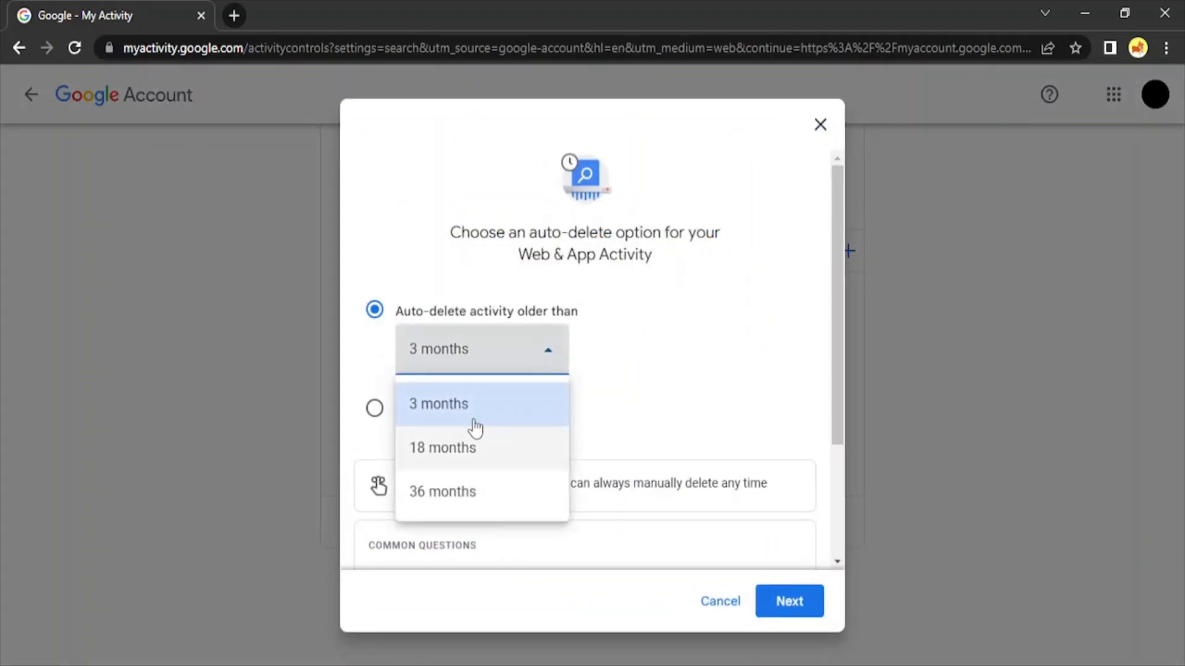
click(438, 404)
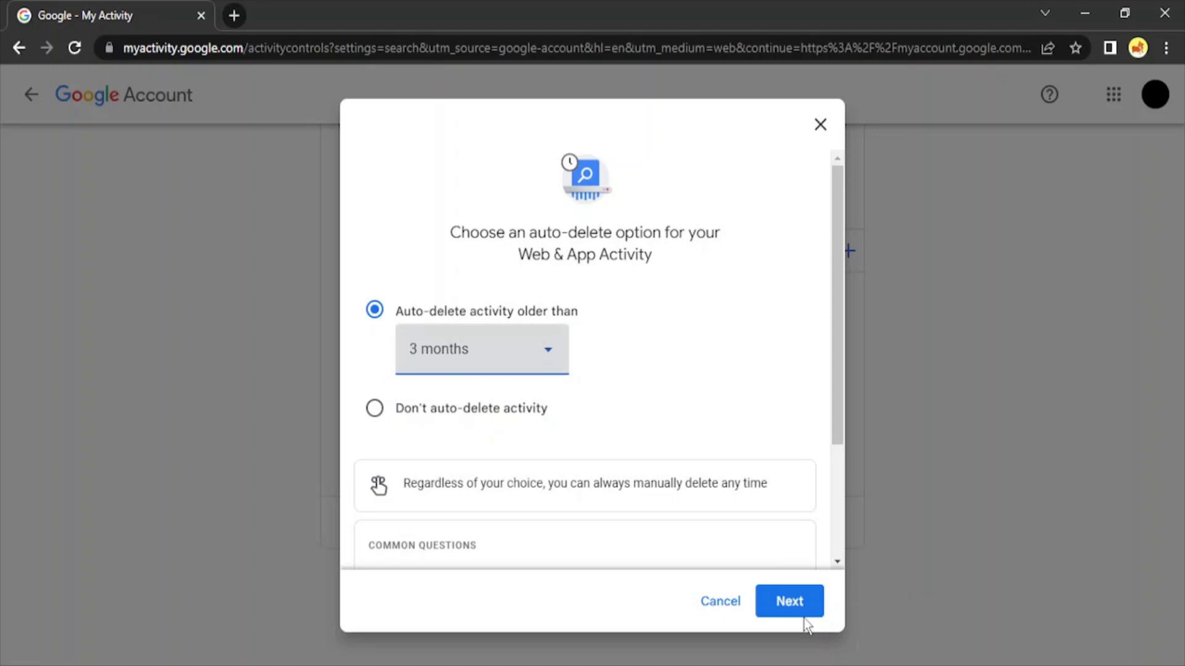
click(788, 601)
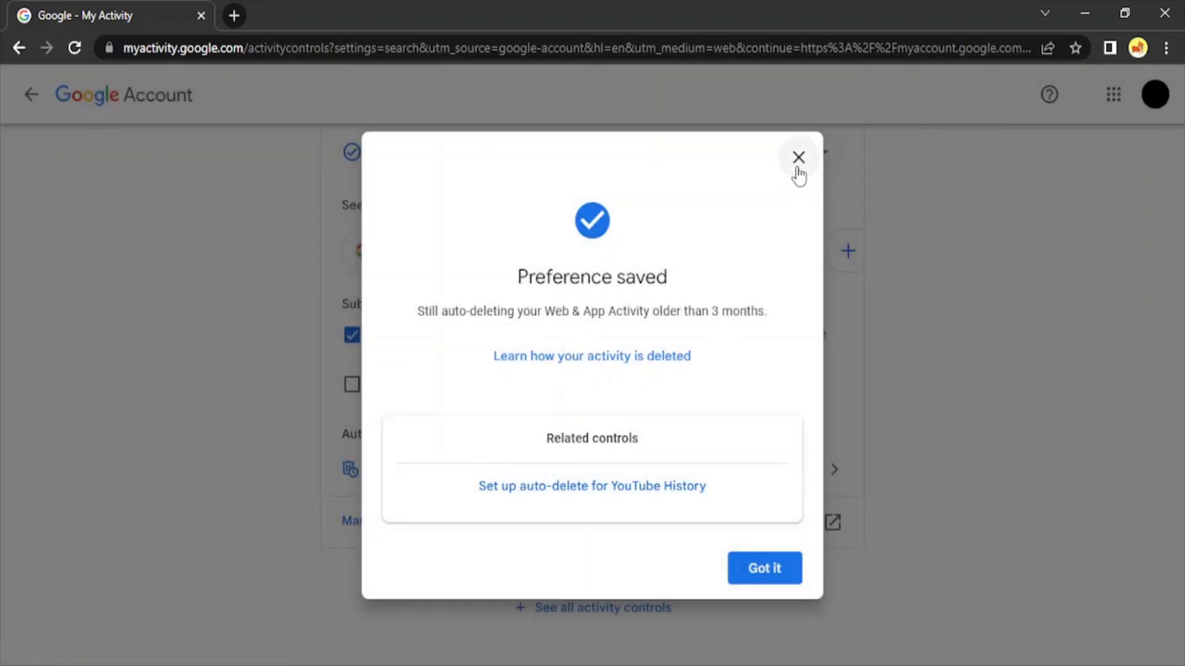
click(799, 158)
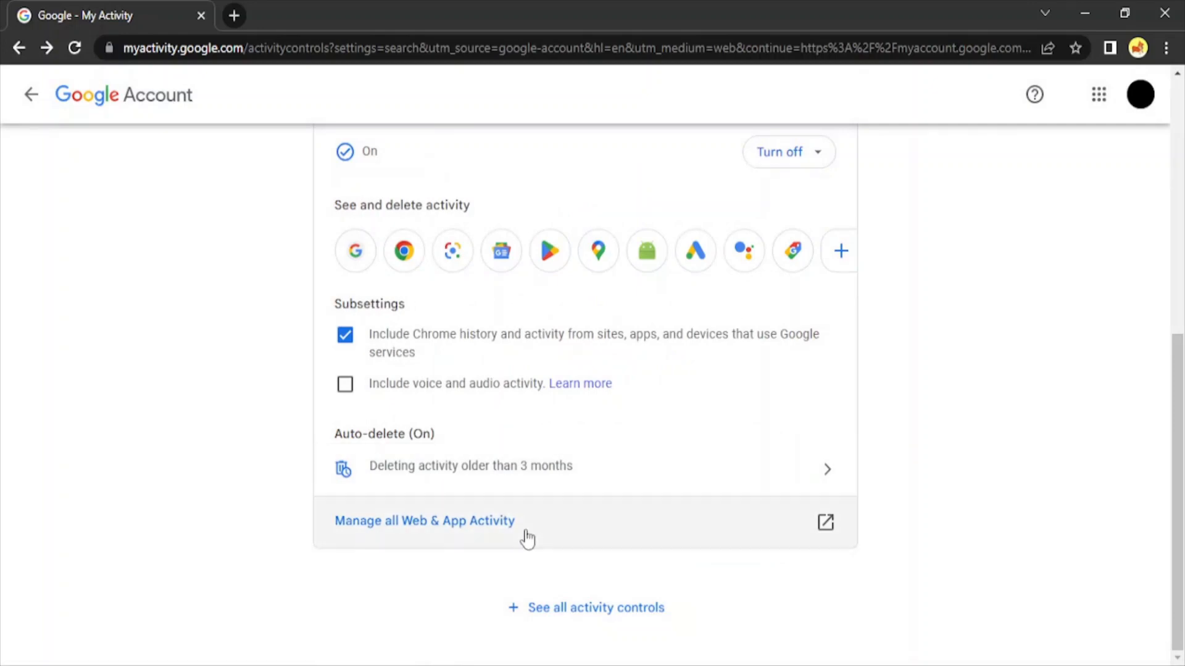
mouse_move(315, 544)
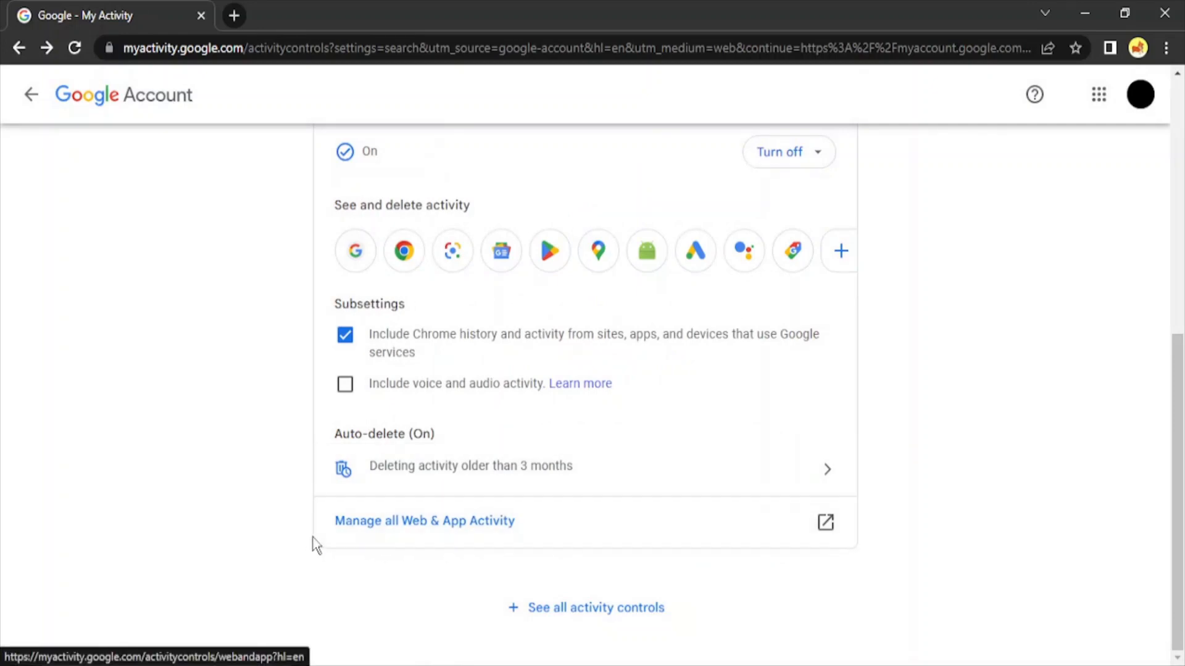
Step: Bring up the delete options on the full Web & App Activity page
click(424, 521)
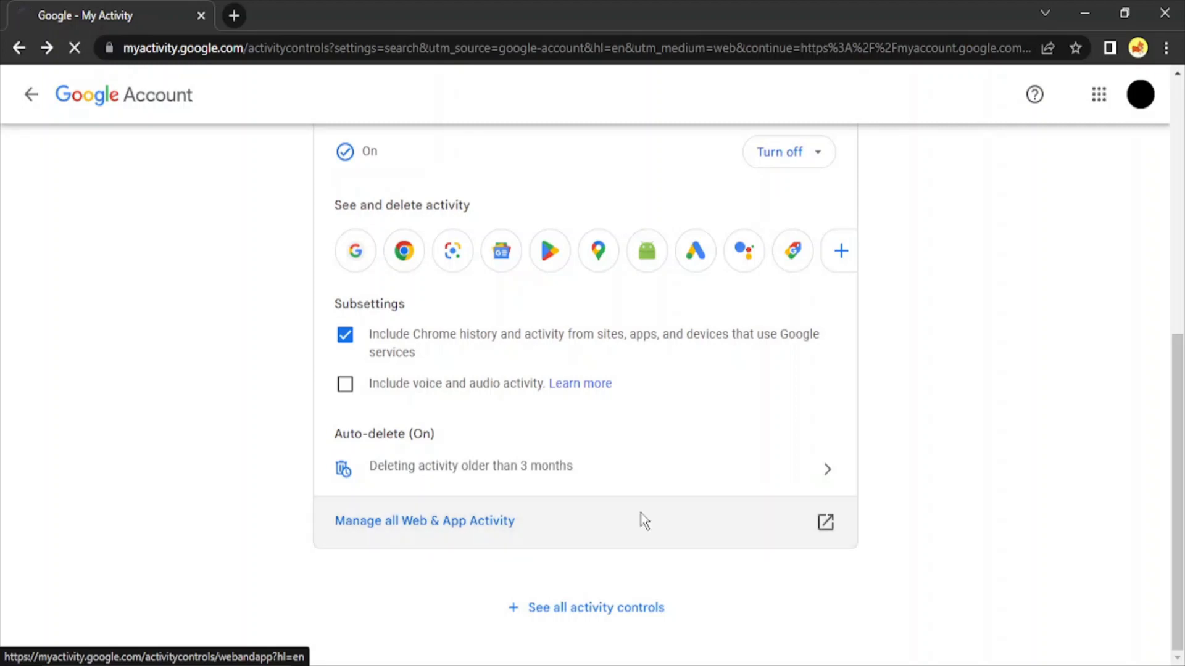
click(424, 520)
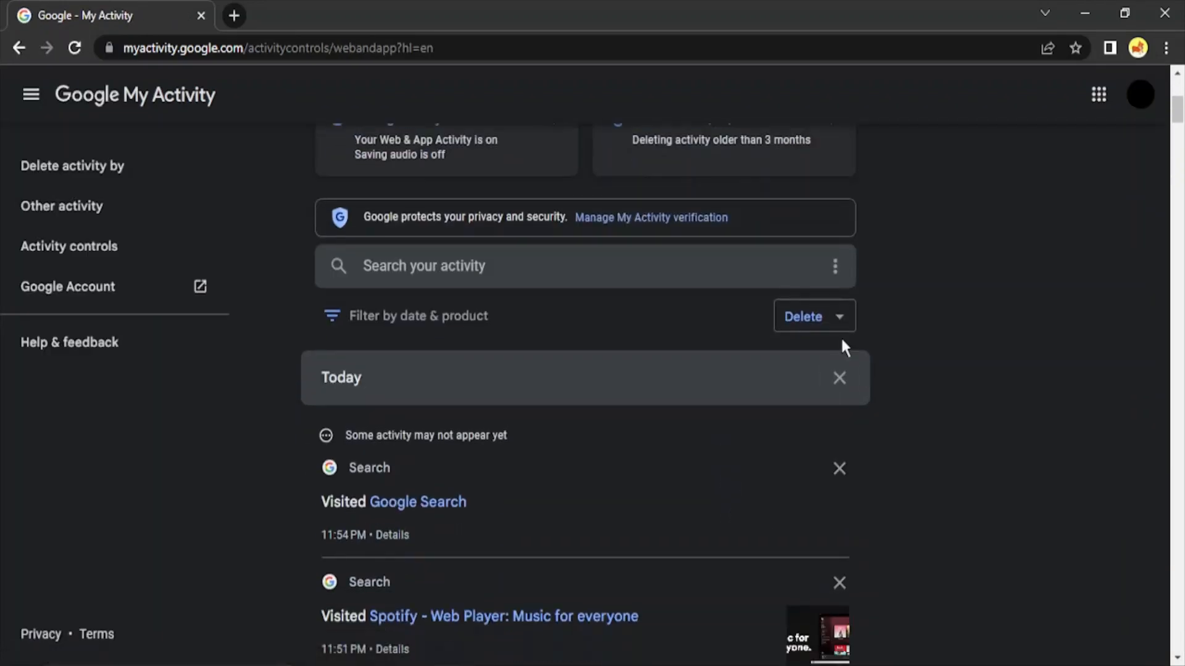
click(802, 316)
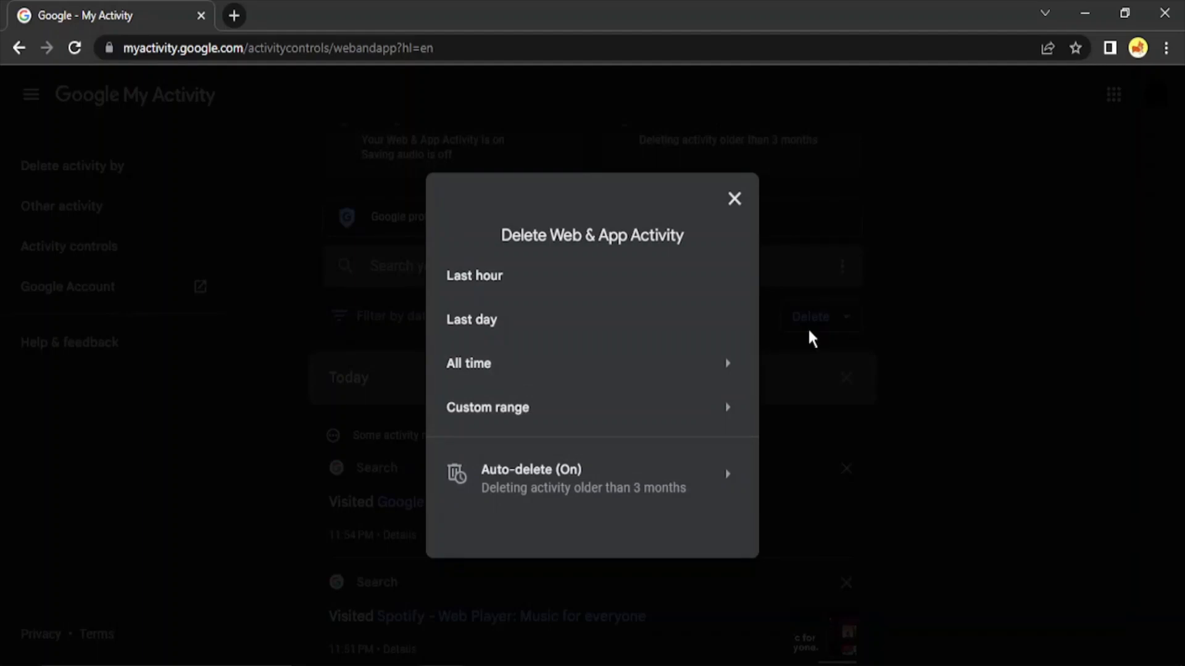
mouse_move(534, 484)
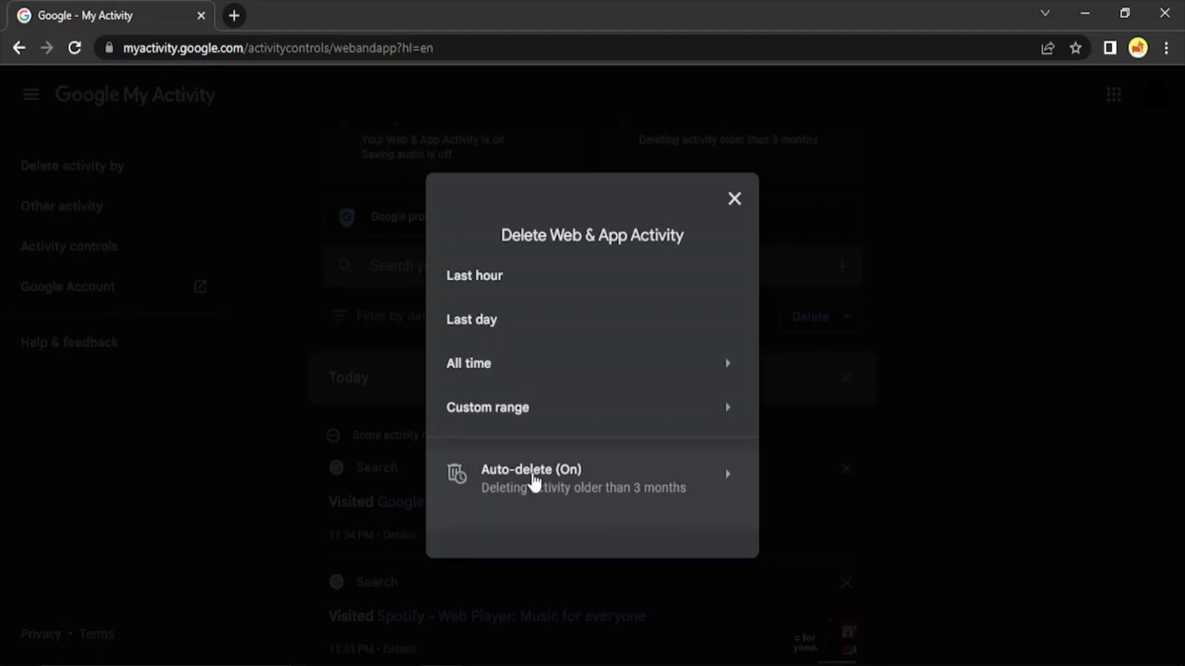
Step: Try the 'Don't auto-delete' choice in the auto-delete settings, leaving it awaiting confirmation
click(530, 469)
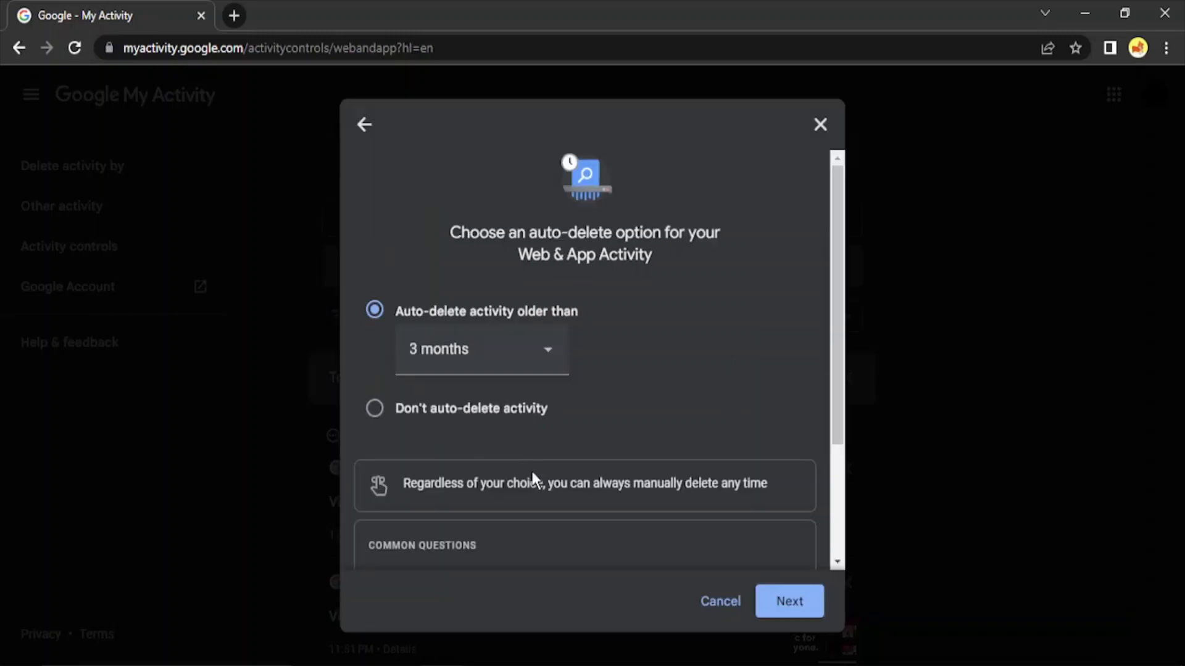
mouse_move(375, 442)
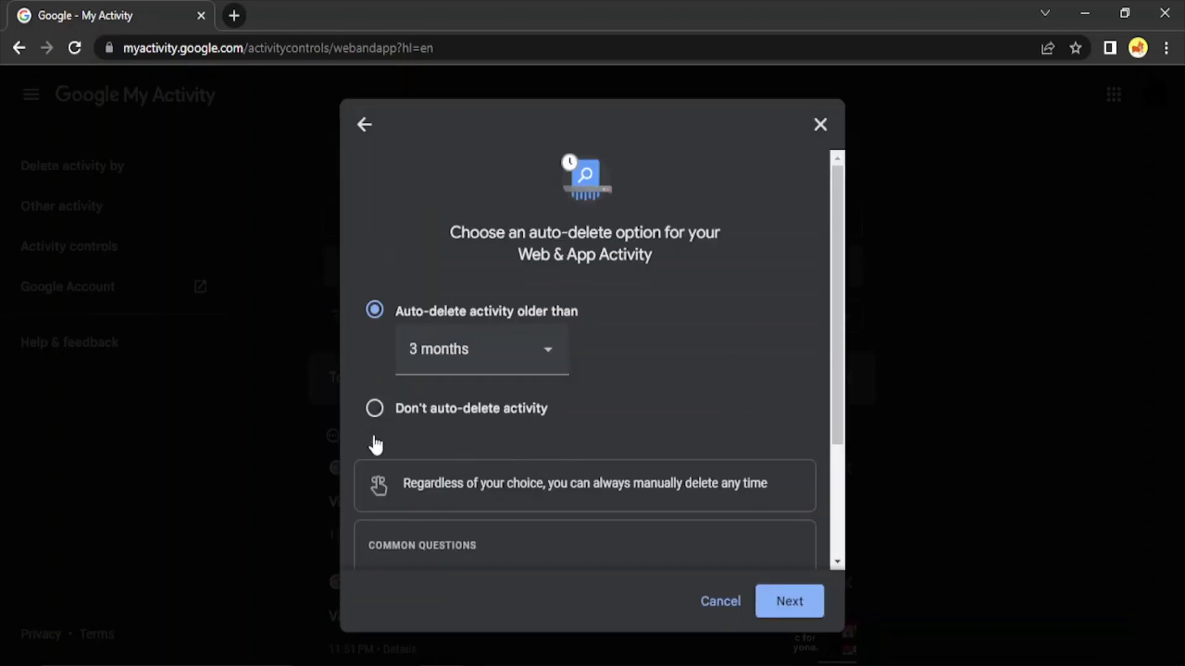
mouse_move(465, 414)
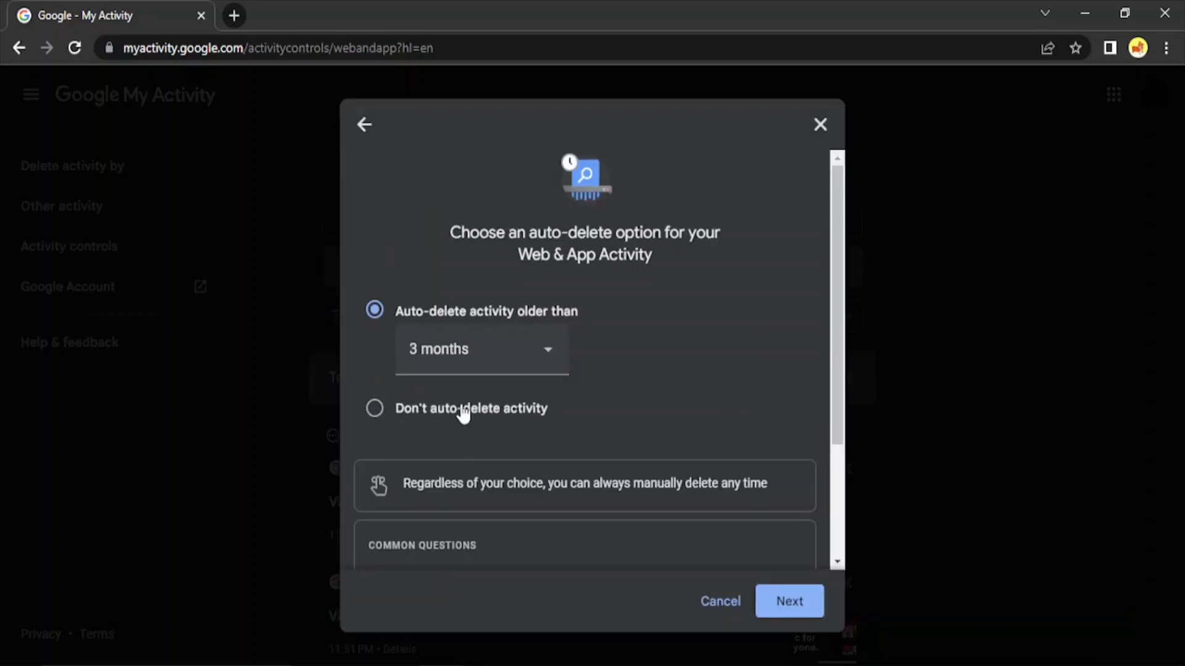
click(374, 408)
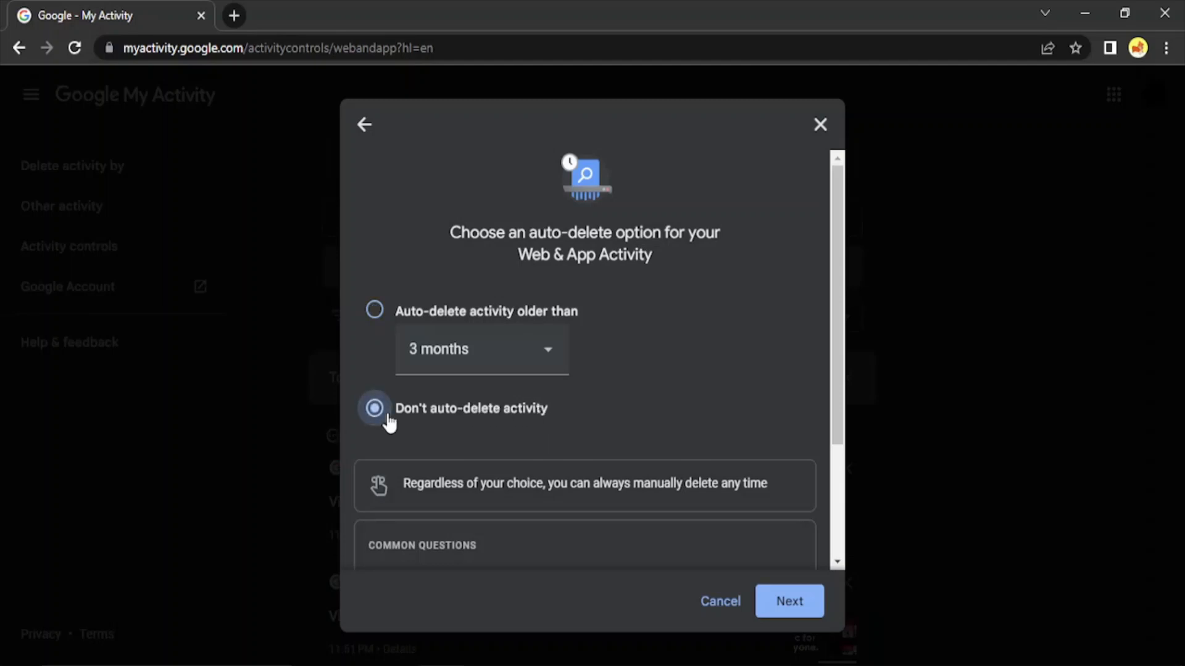
click(789, 601)
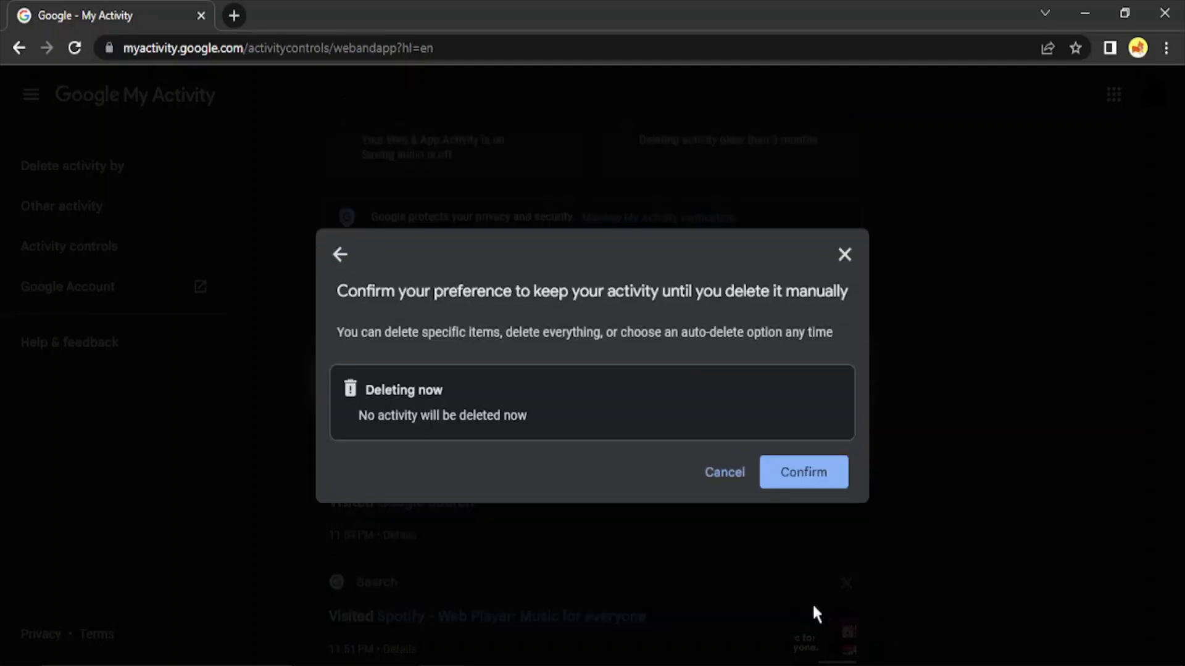
mouse_move(747, 558)
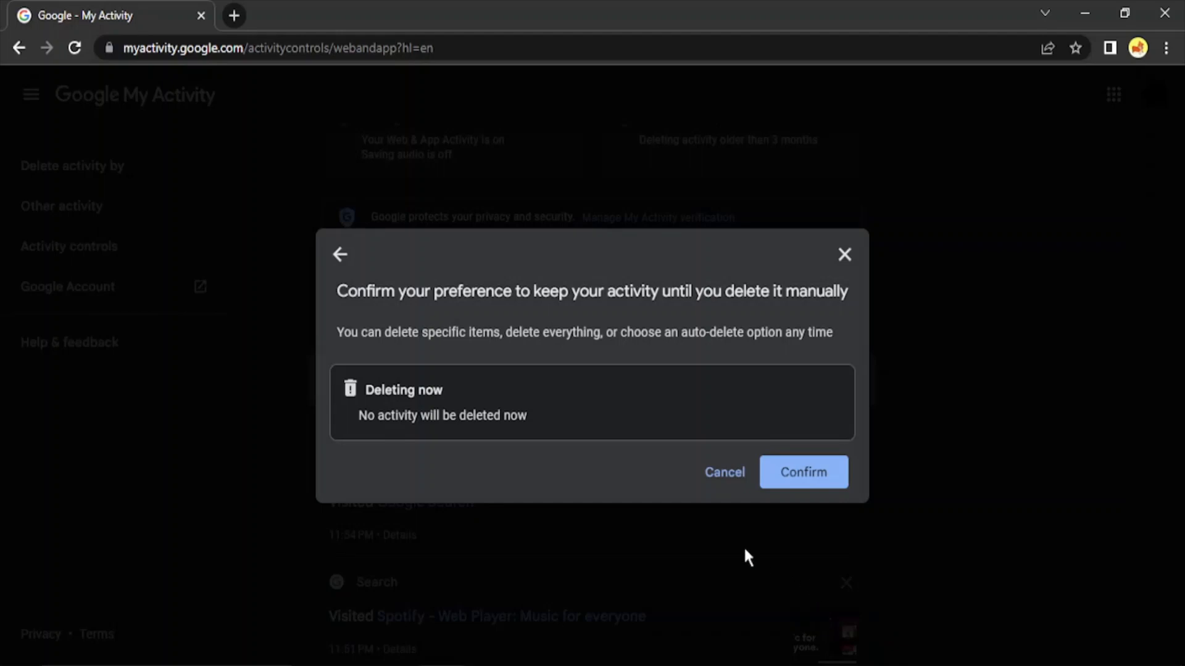
mouse_move(627, 366)
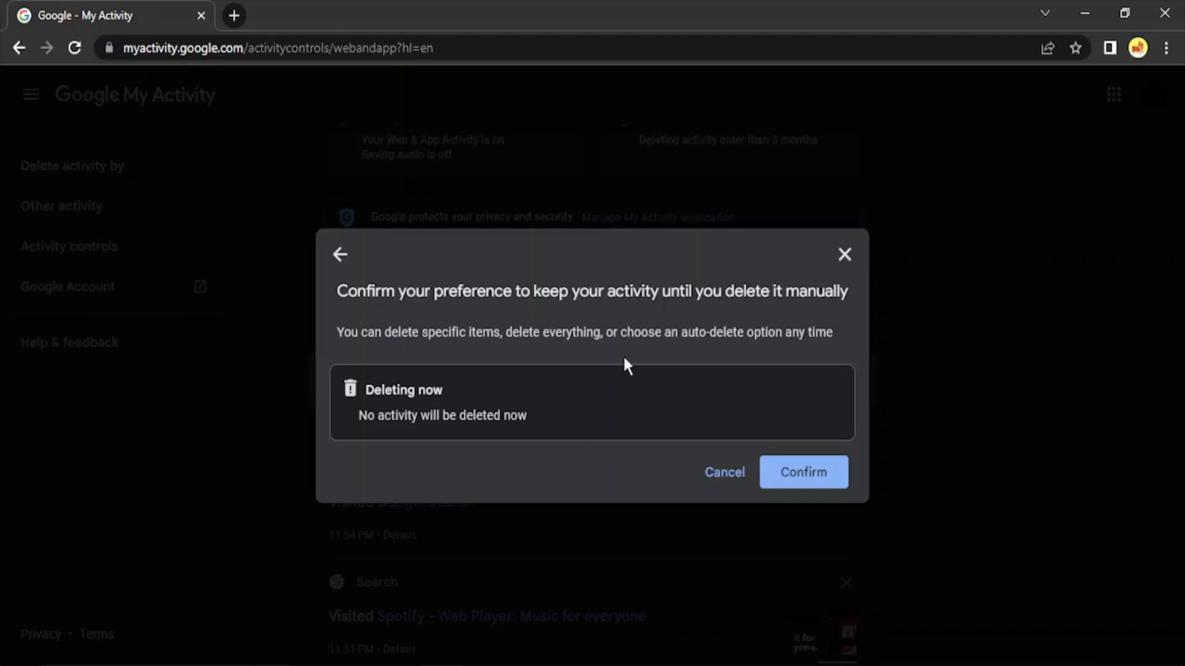
mouse_move(803, 473)
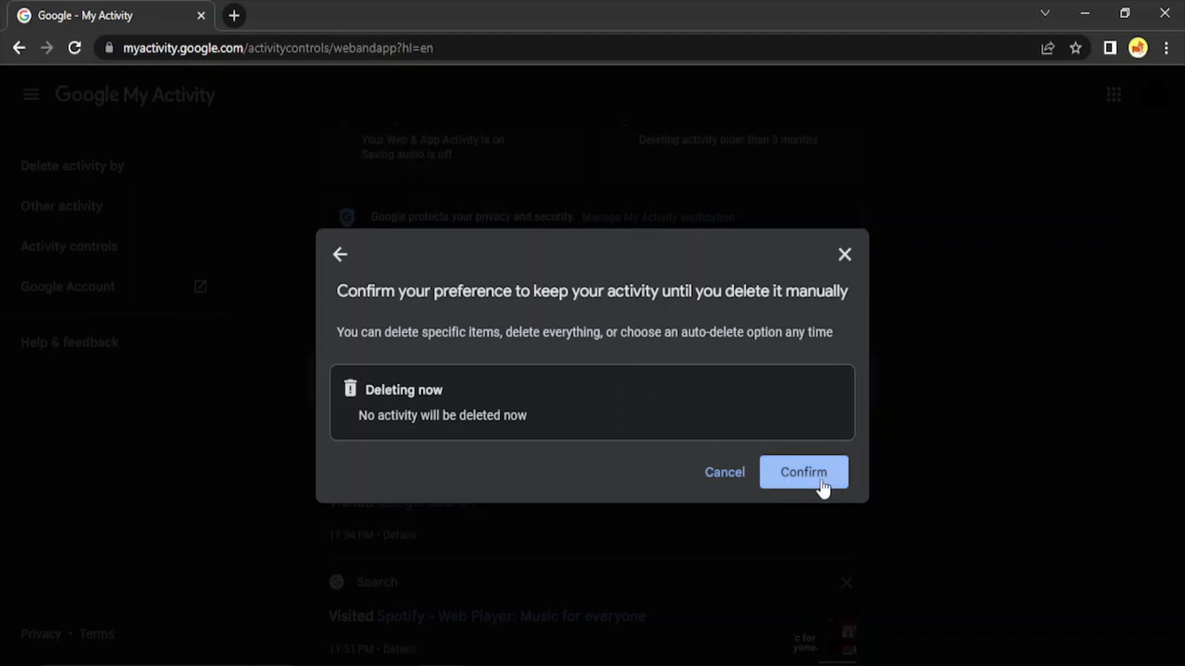
mouse_move(723, 473)
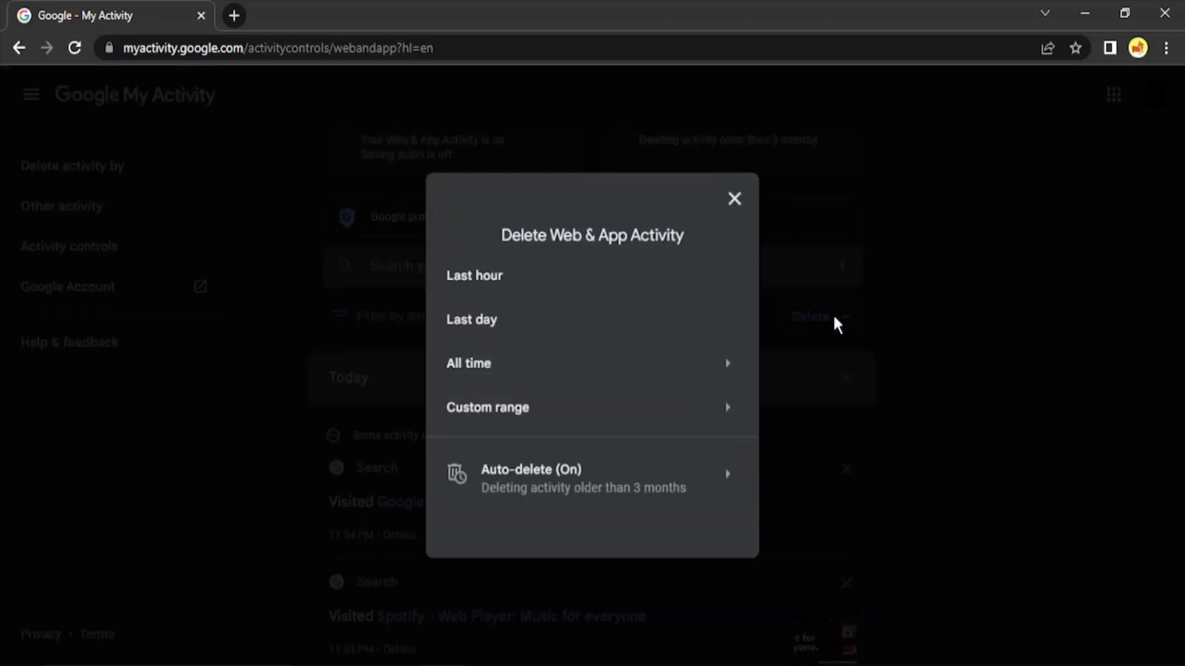
mouse_move(406, 294)
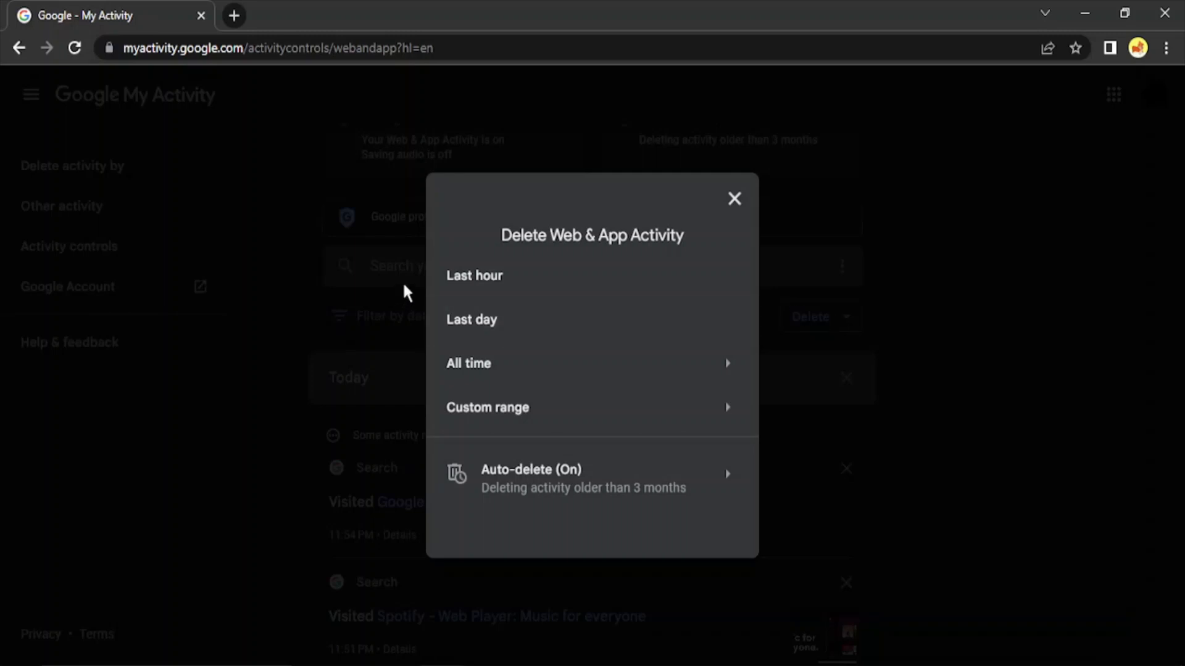
mouse_move(476, 287)
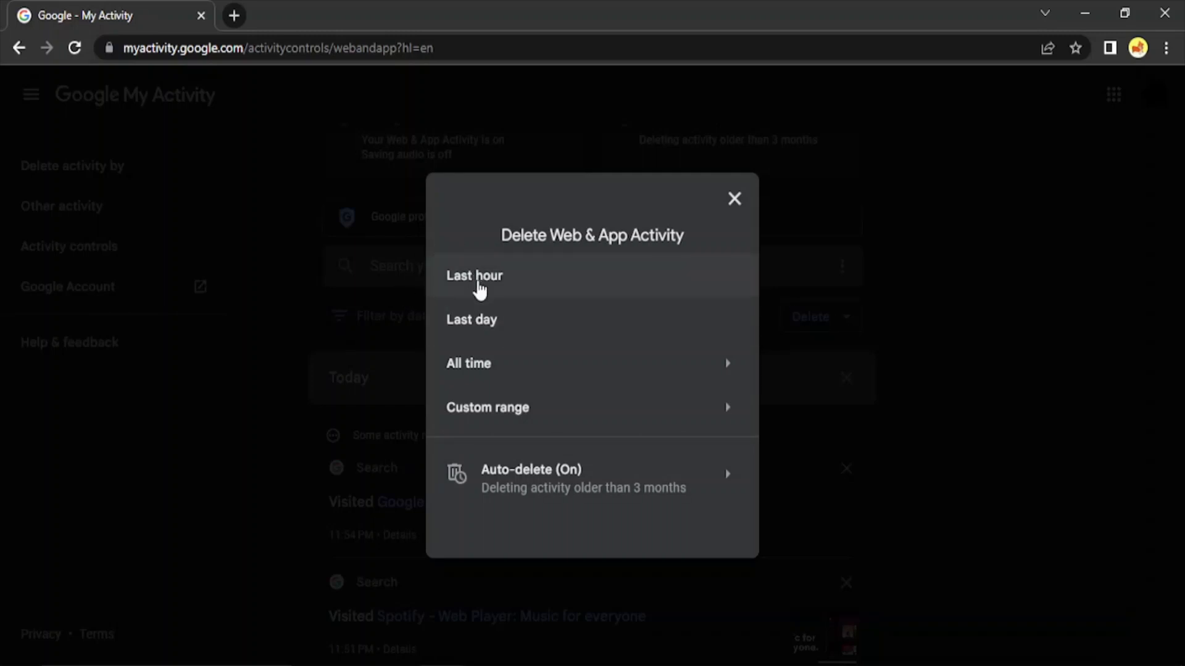
mouse_move(476, 329)
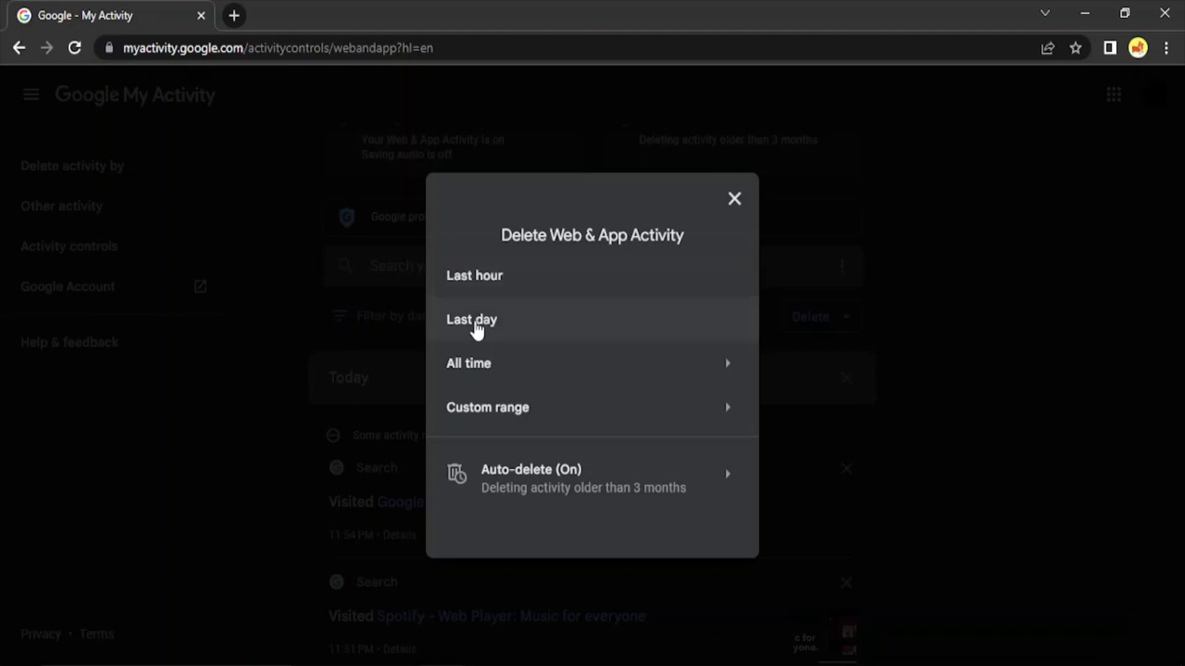
mouse_move(668, 367)
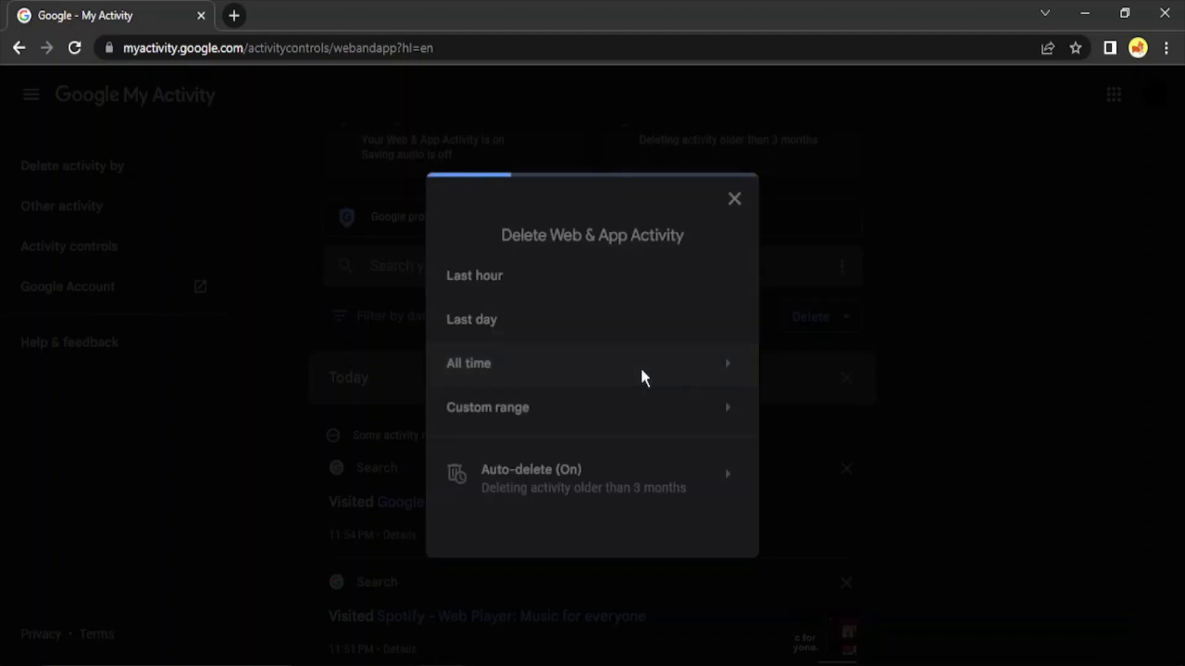
click(469, 363)
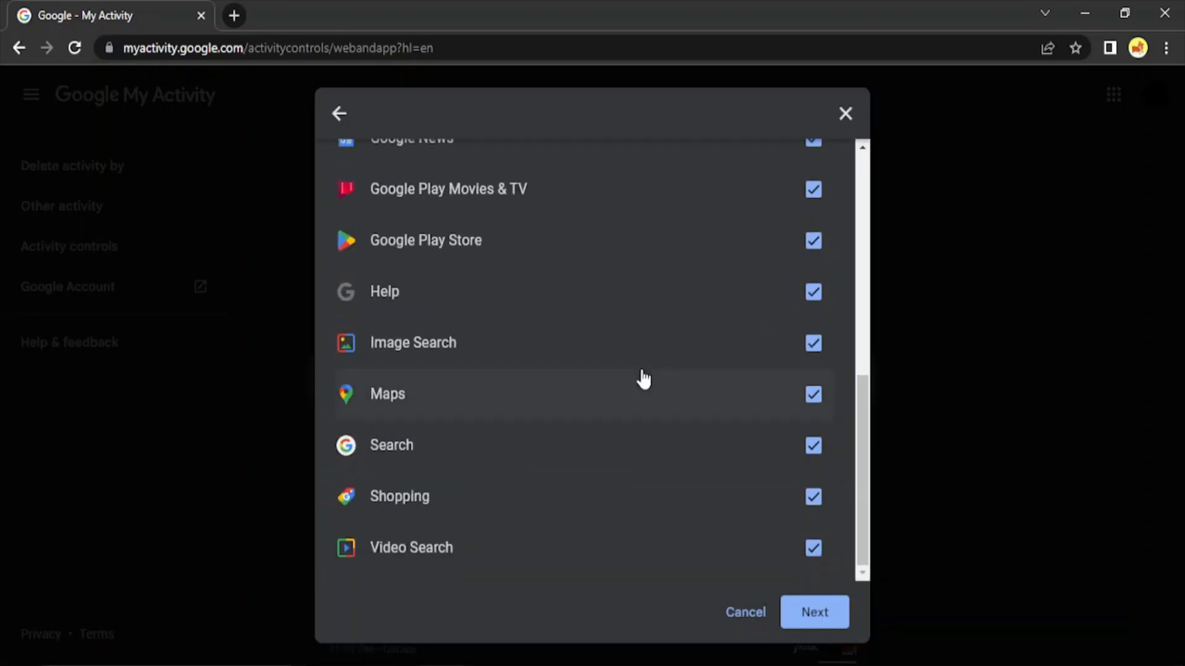
scroll(up, 3)
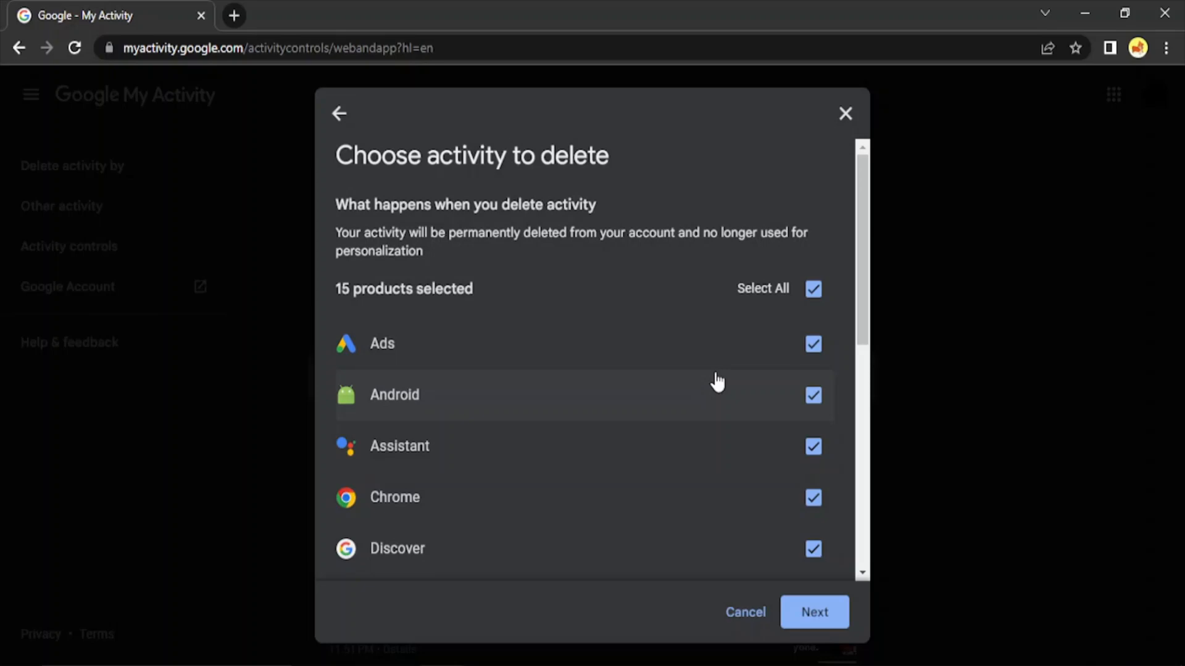
scroll(down, 3)
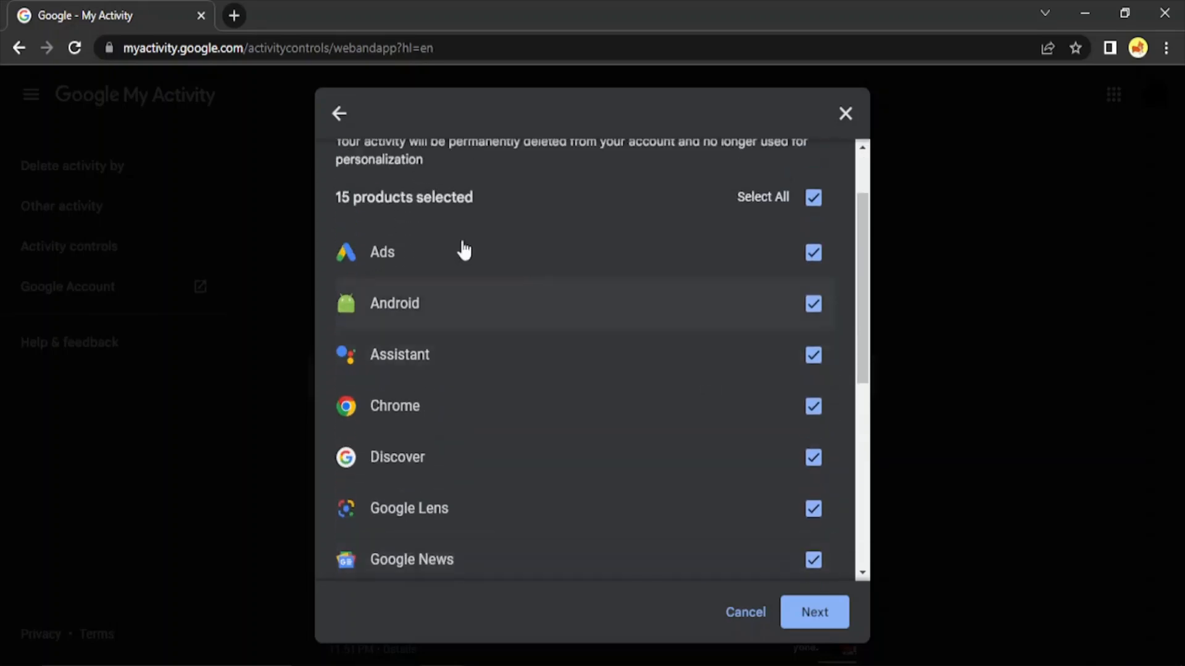
mouse_move(345, 179)
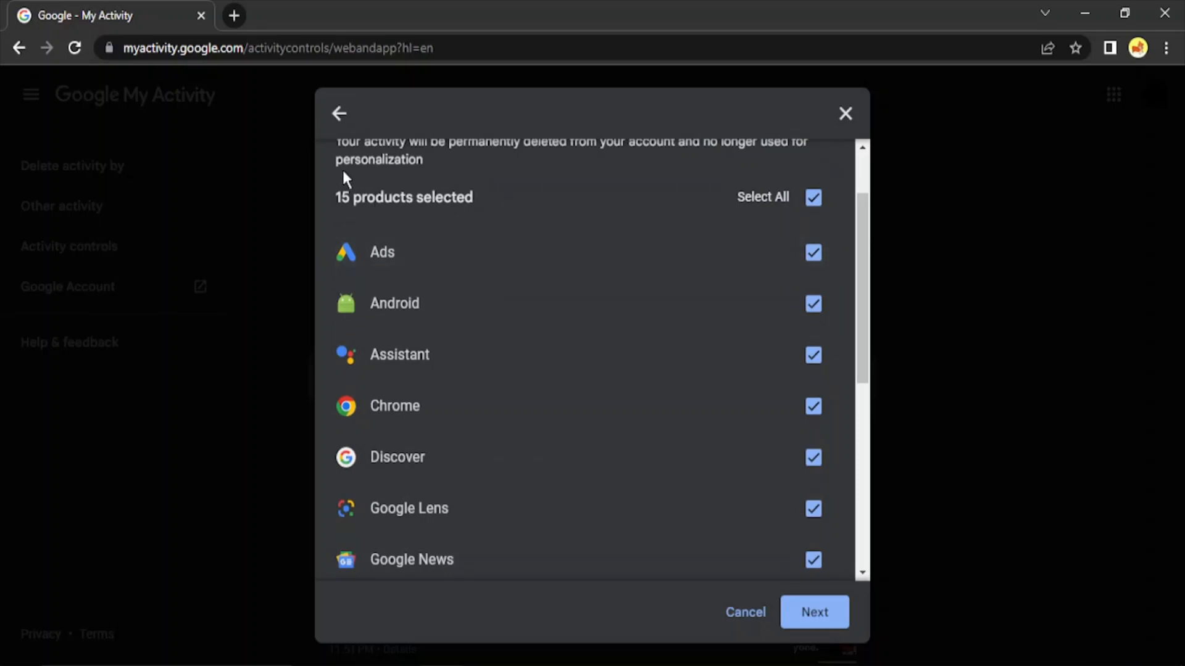
mouse_move(463, 335)
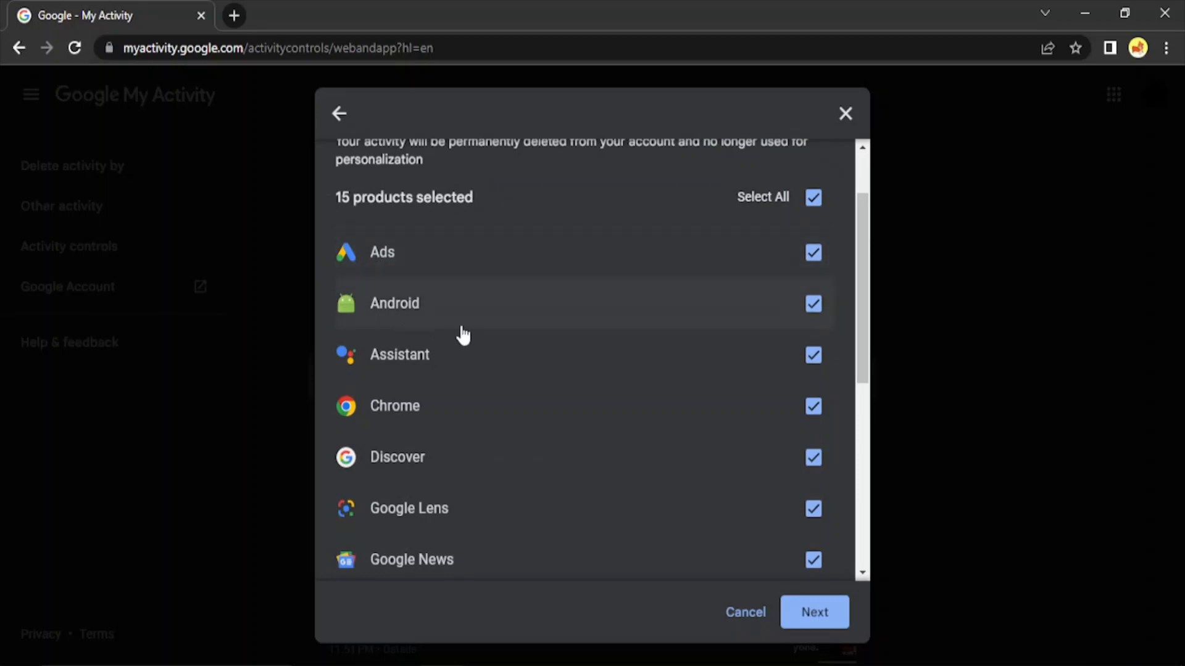
mouse_move(433, 466)
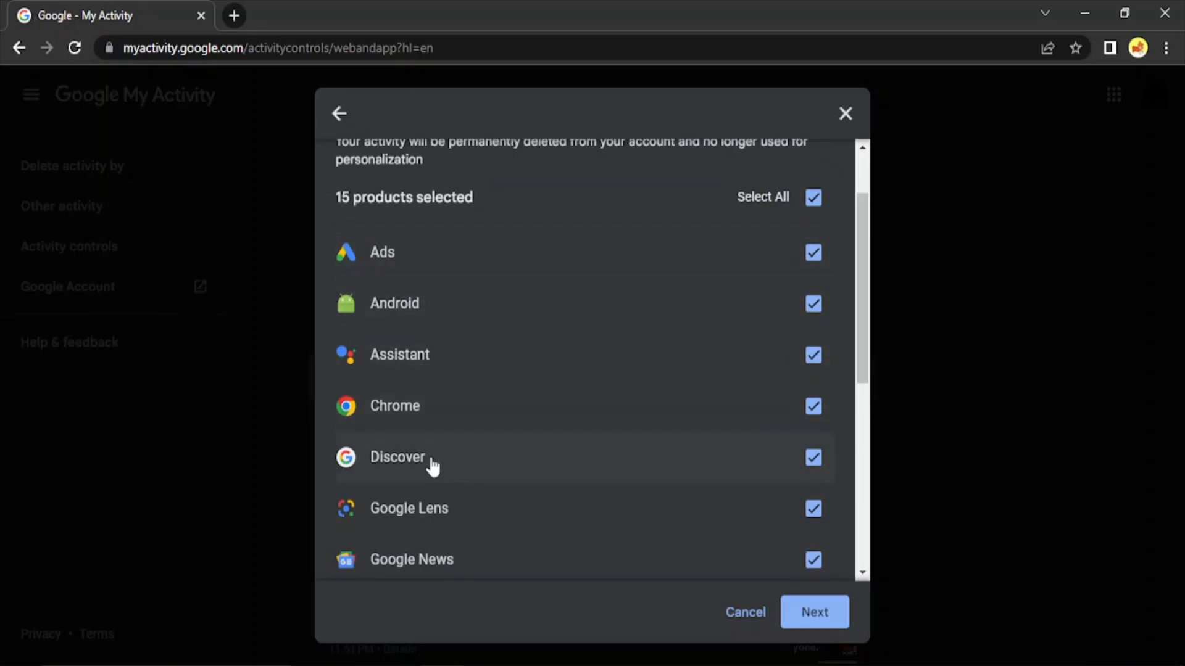
scroll(down, 3)
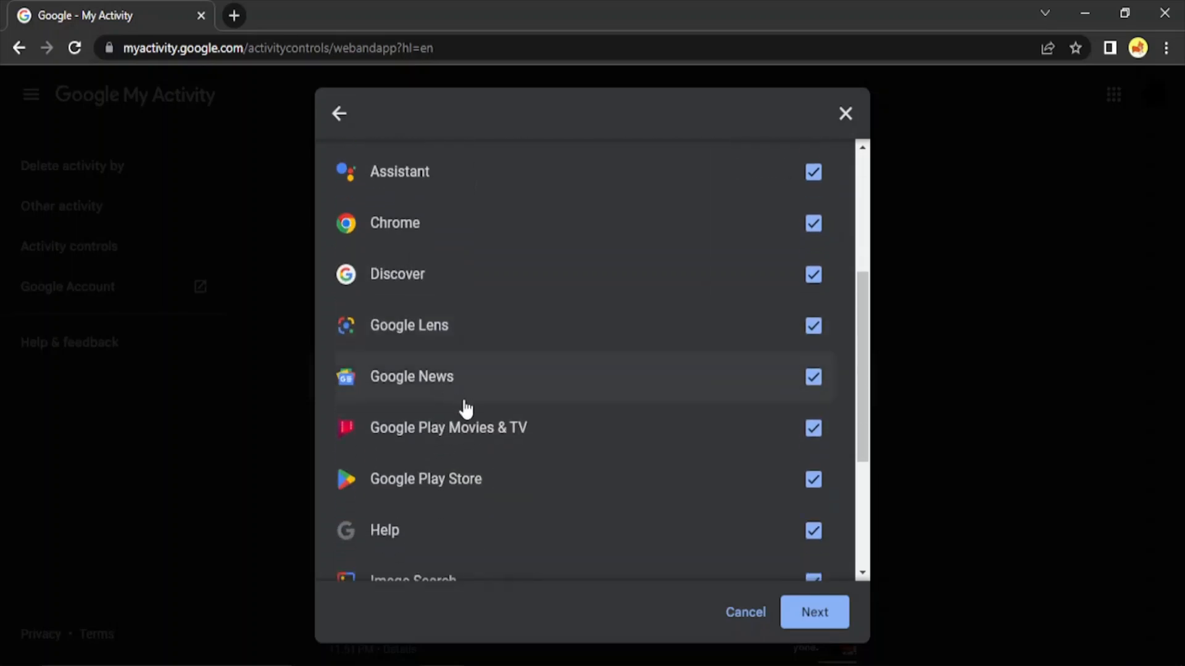
scroll(down, 3)
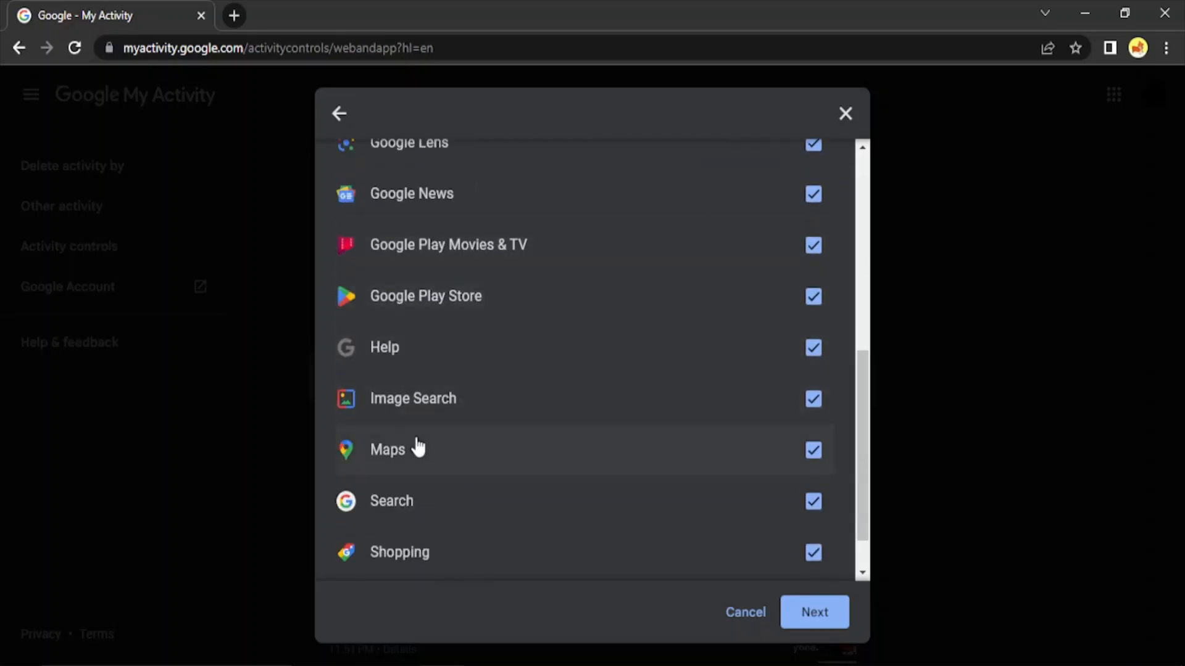
scroll(up, 3)
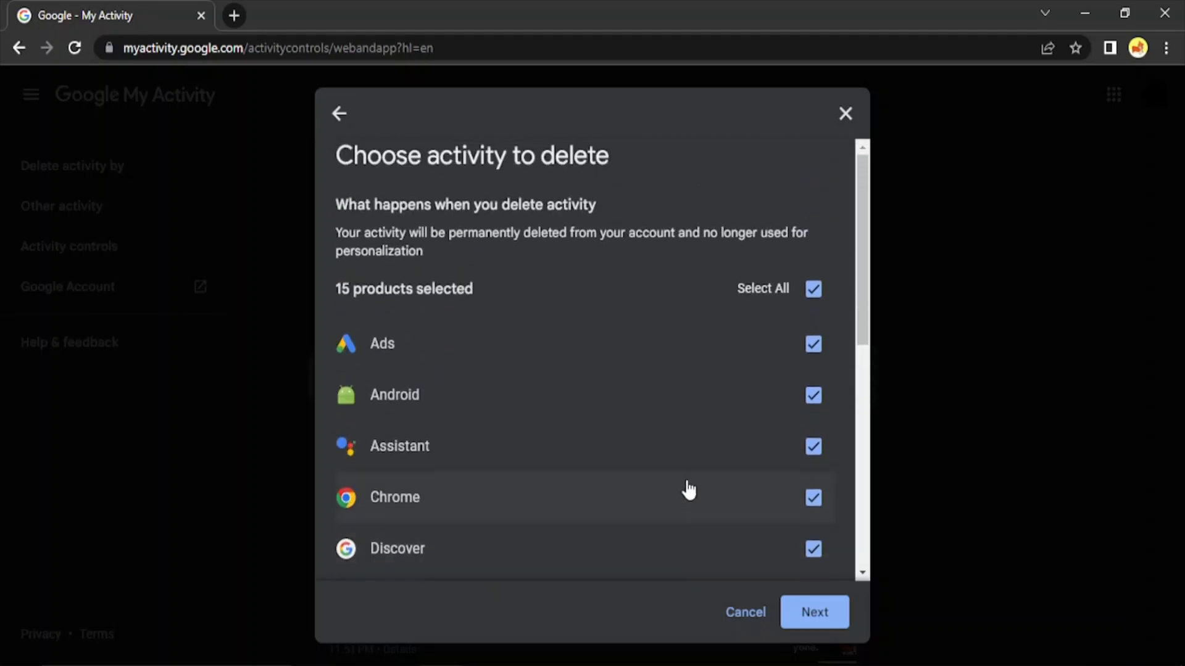
mouse_move(717, 468)
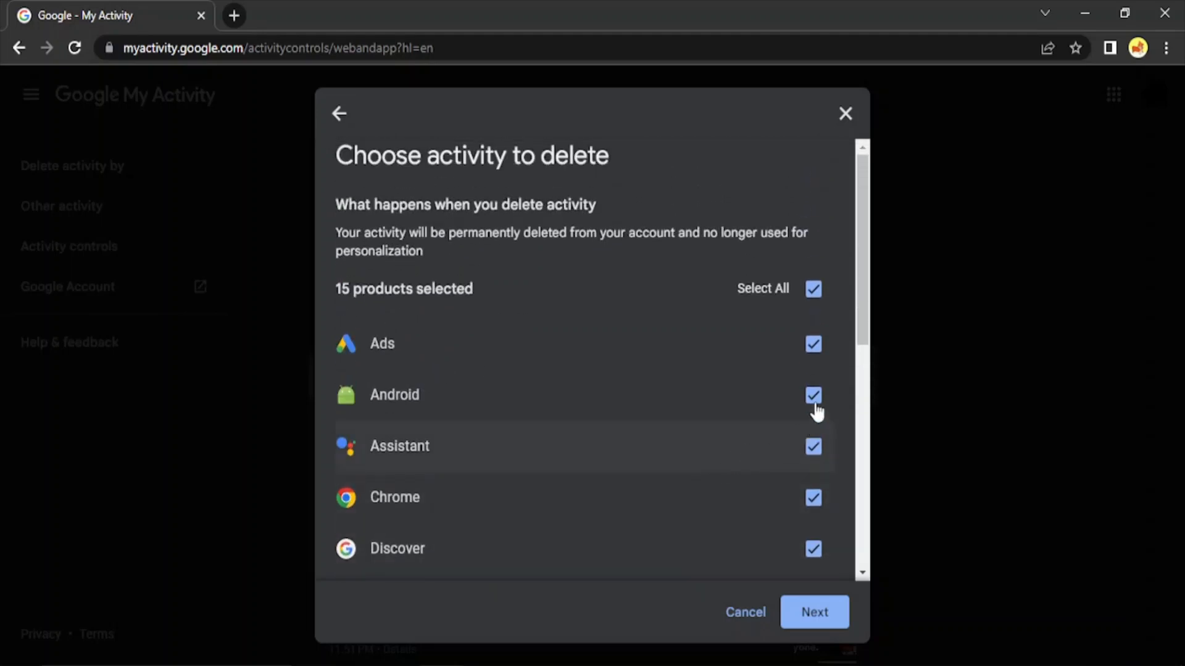
mouse_move(811, 487)
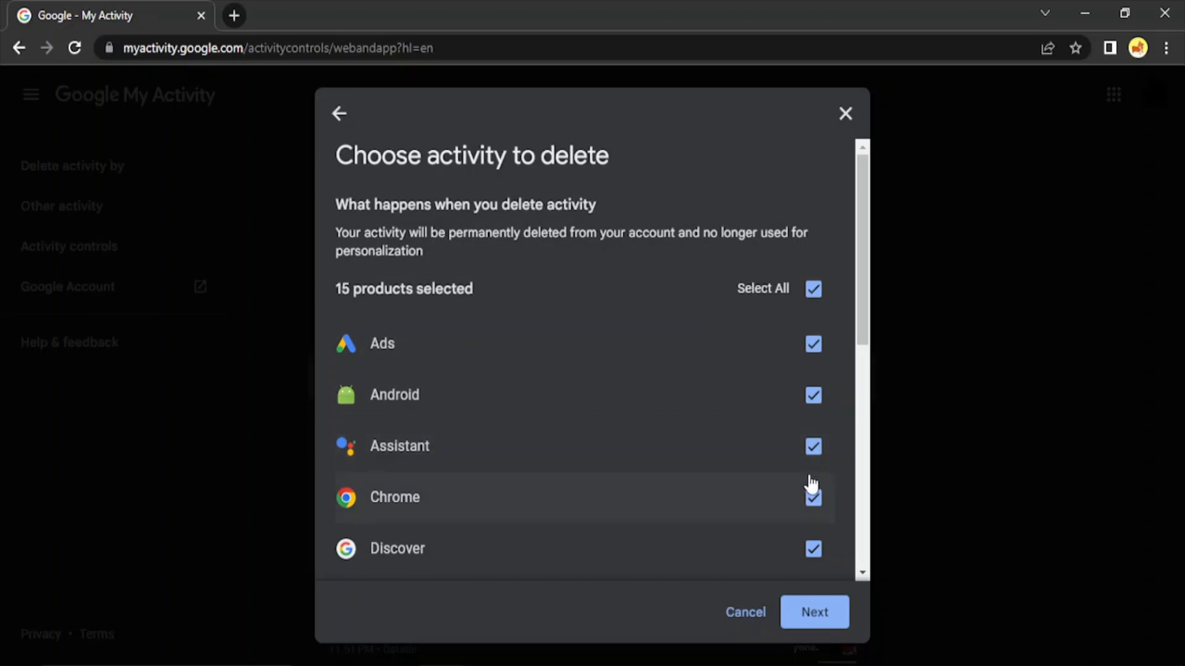
scroll(down, 3)
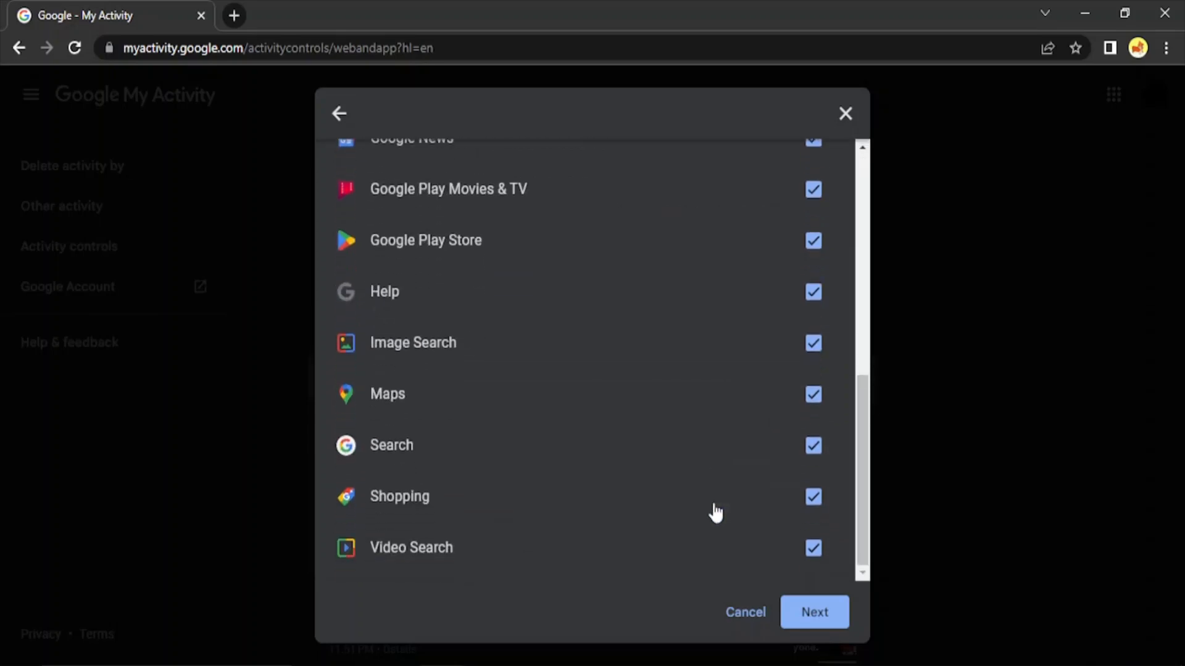
scroll(up, 3)
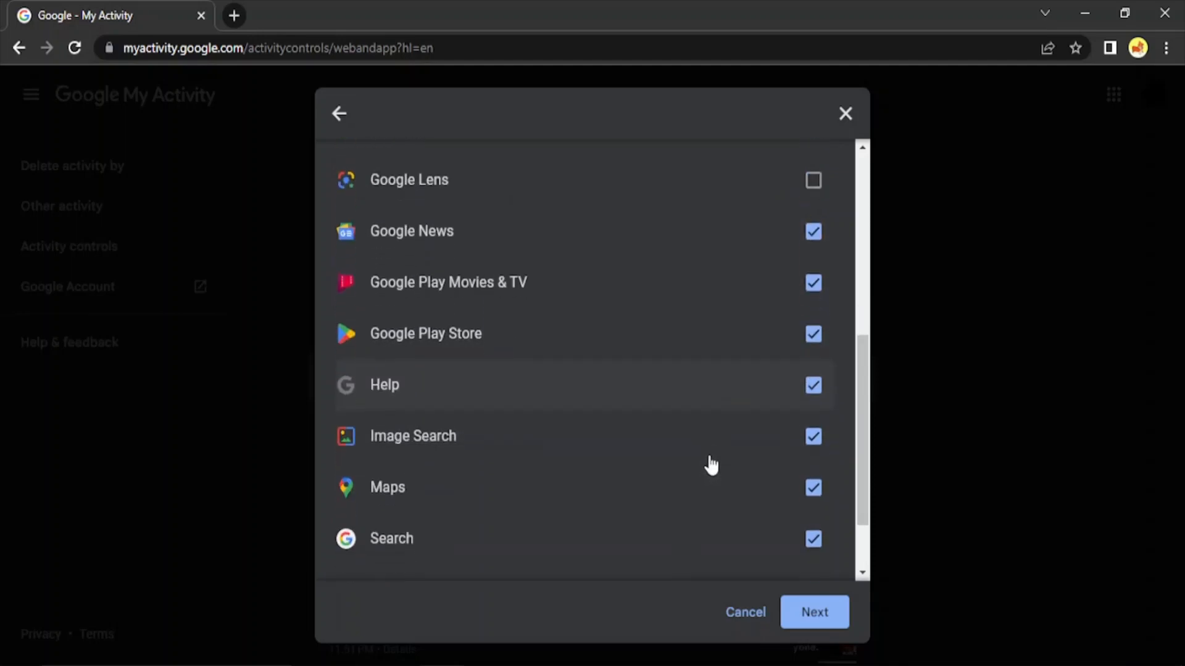
Step: Exclude Chrome, Maps and Search activity from the all-time deletion
scroll(up, 3)
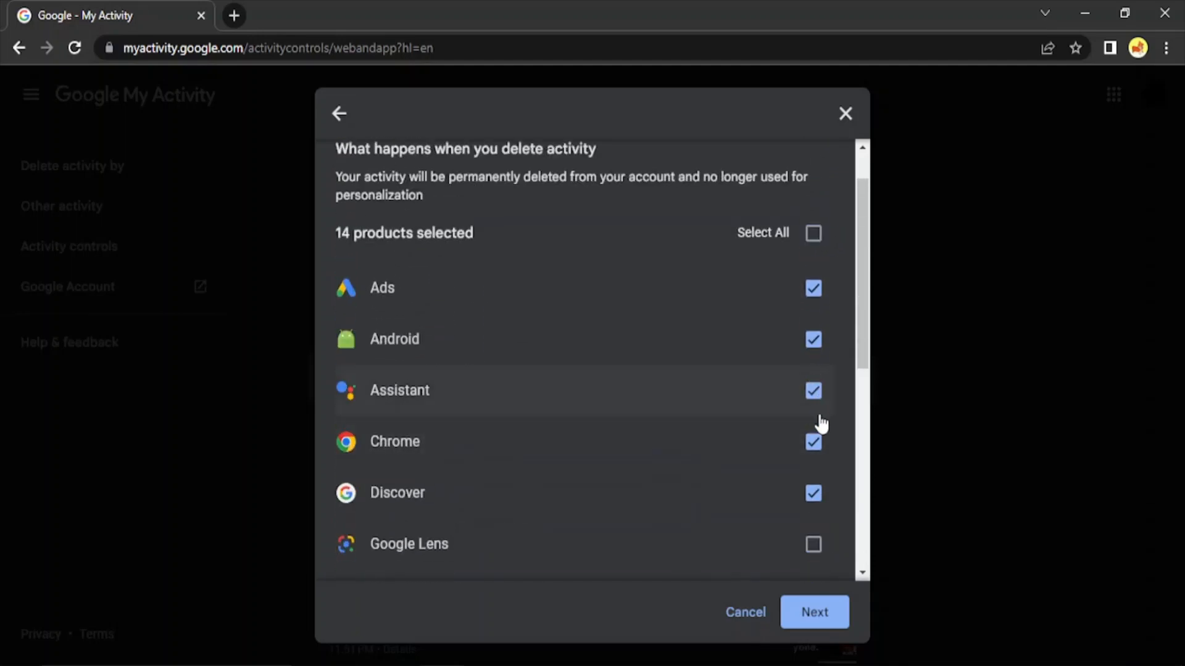
click(813, 442)
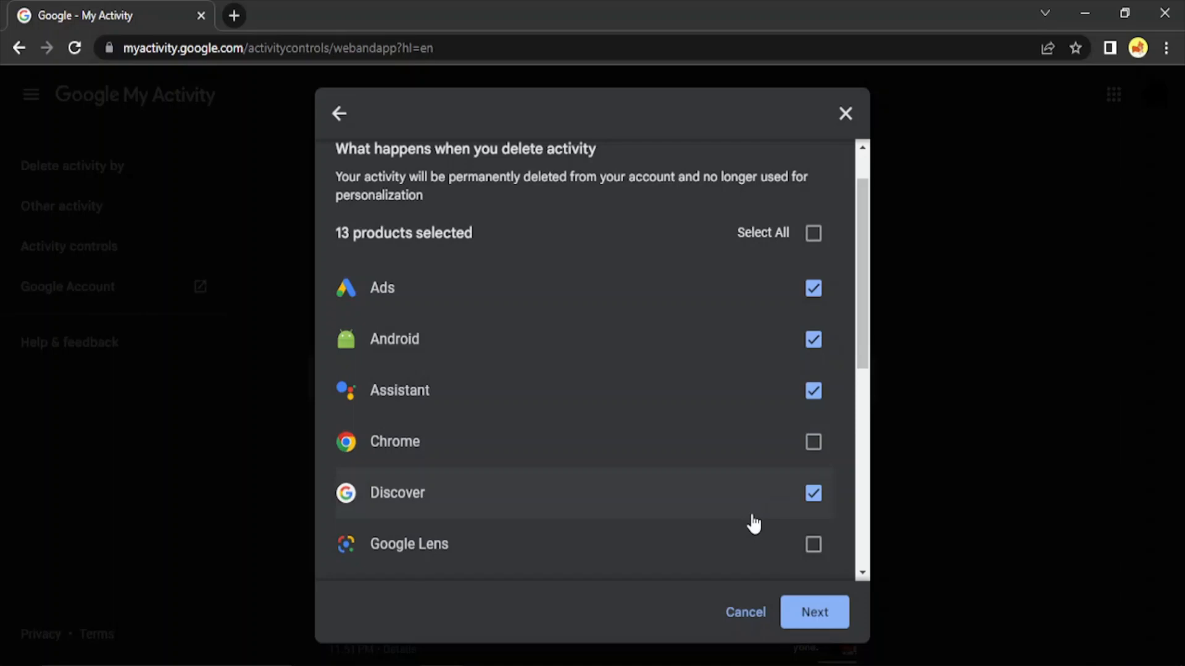
scroll(down, 3)
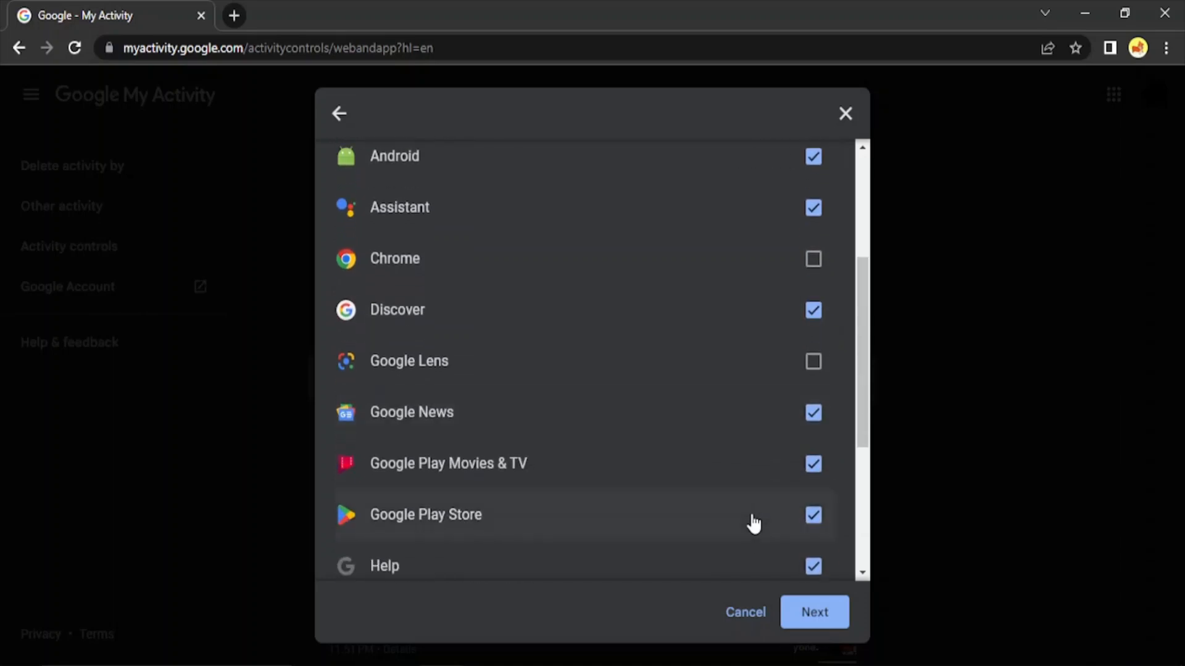
scroll(down, 3)
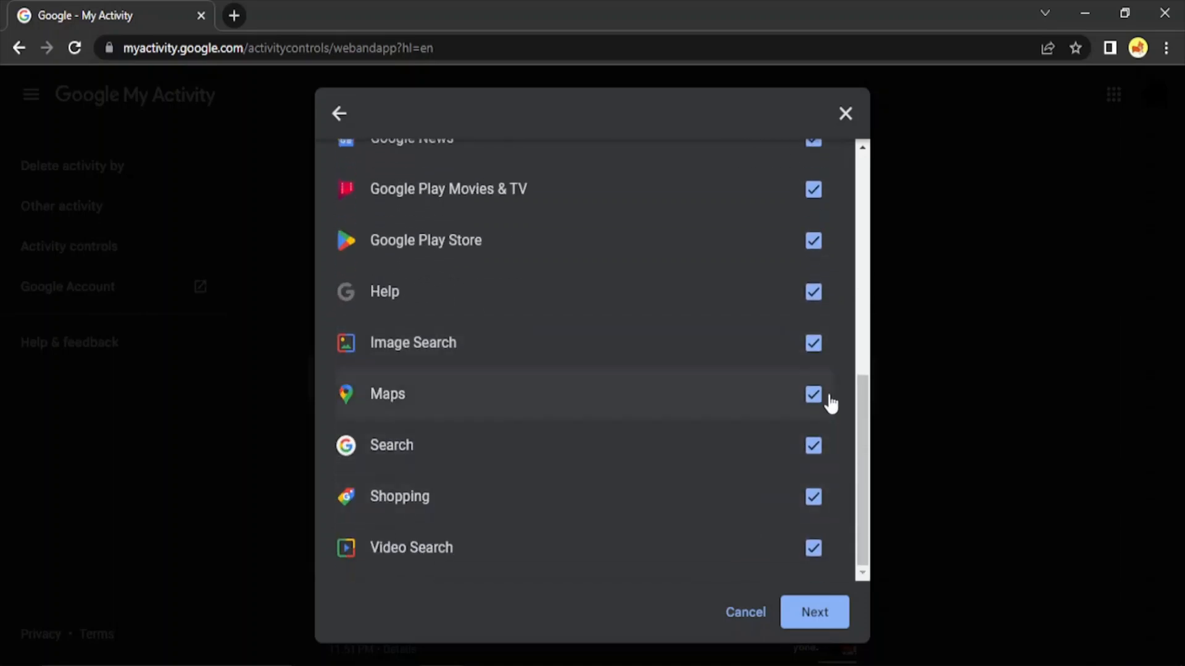
click(813, 393)
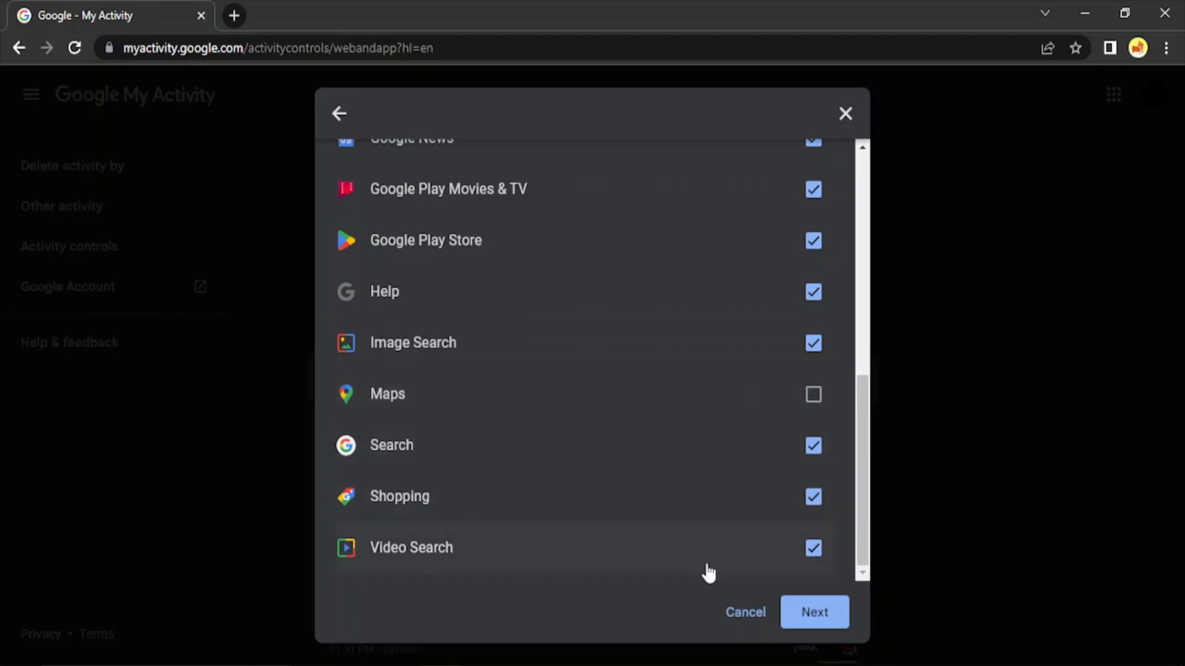
click(813, 445)
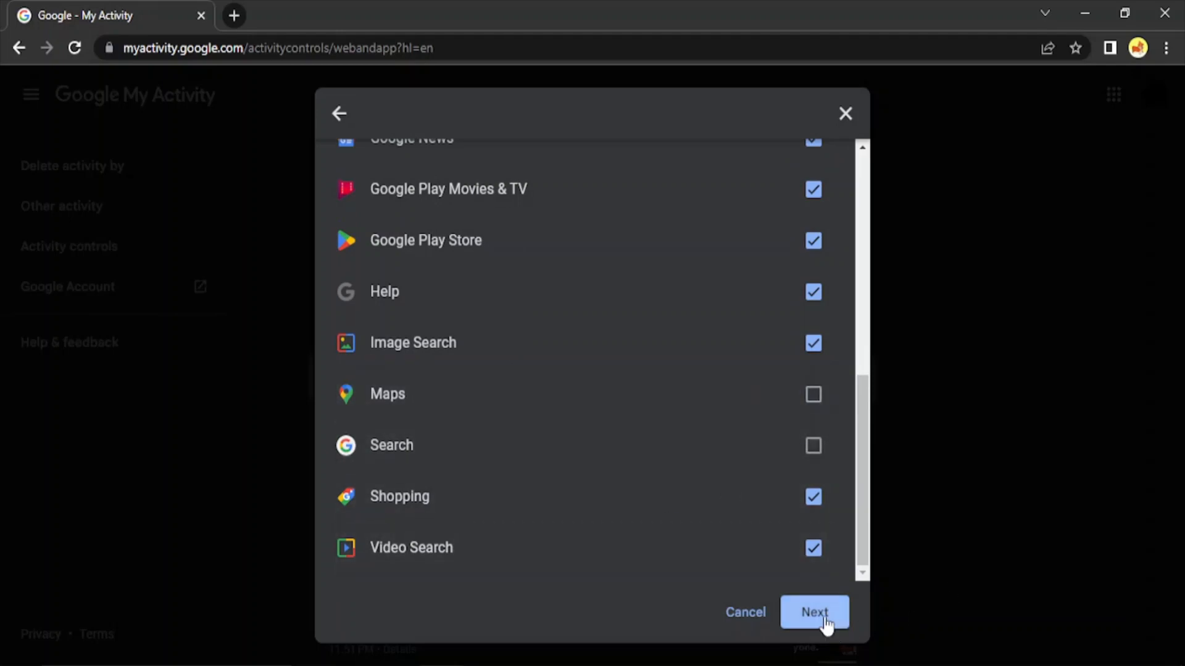
Step: Confirm and complete the deletion of the selected activity, then acknowledge the completion message
click(814, 612)
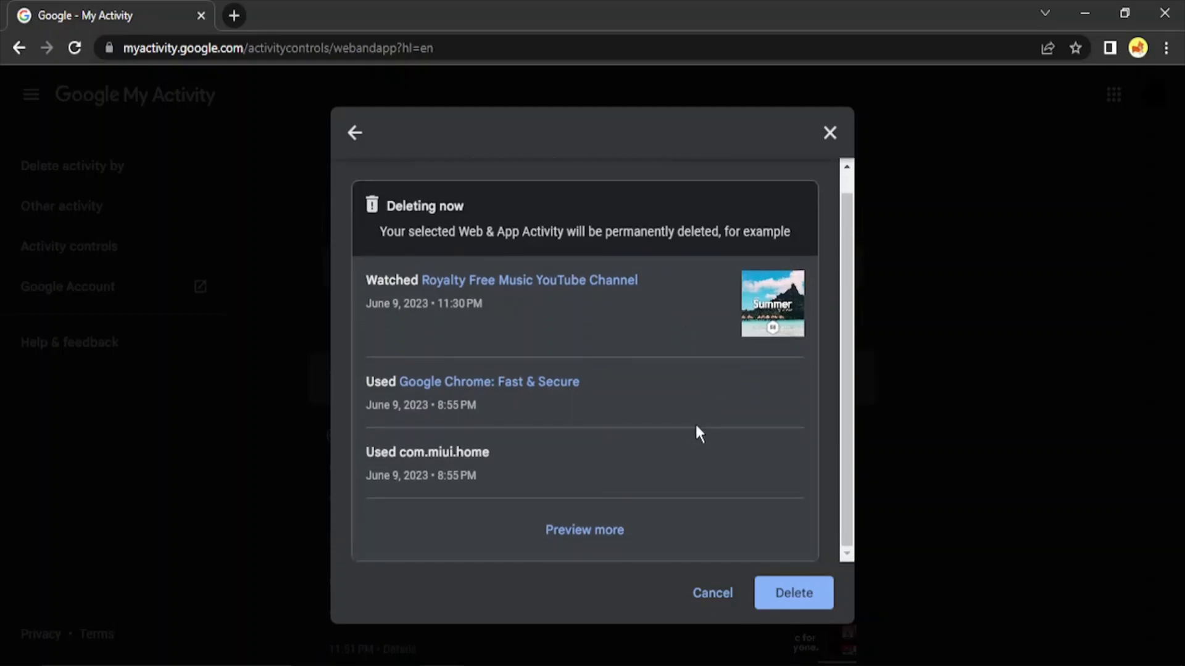
scroll(up, 3)
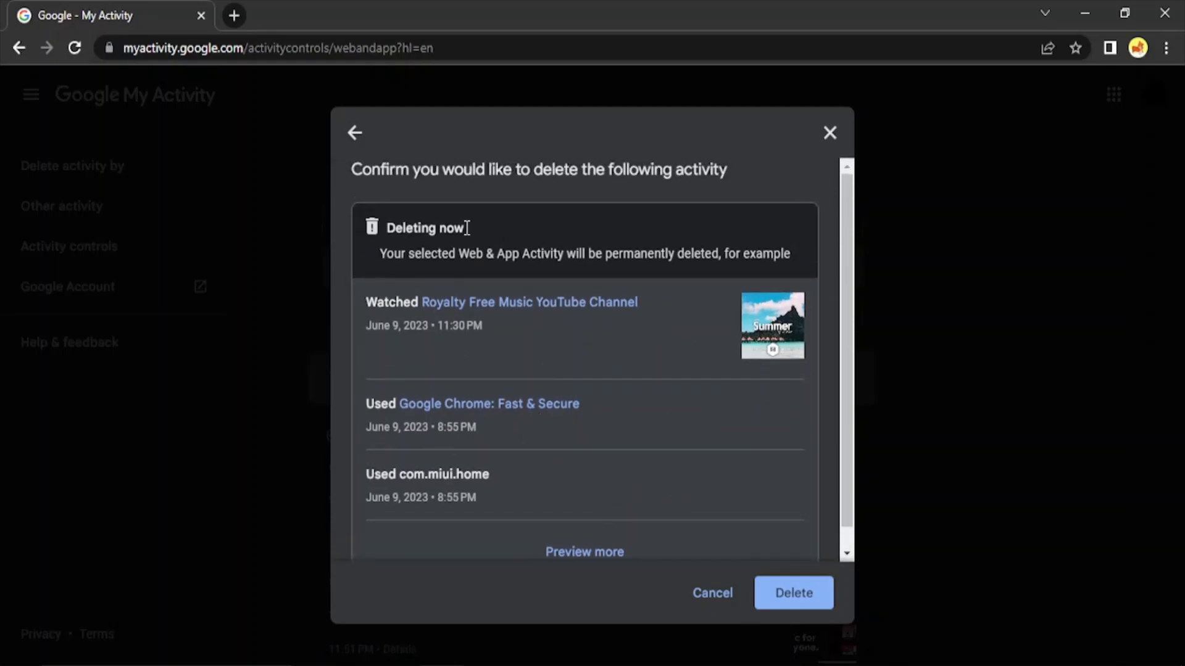
click(793, 593)
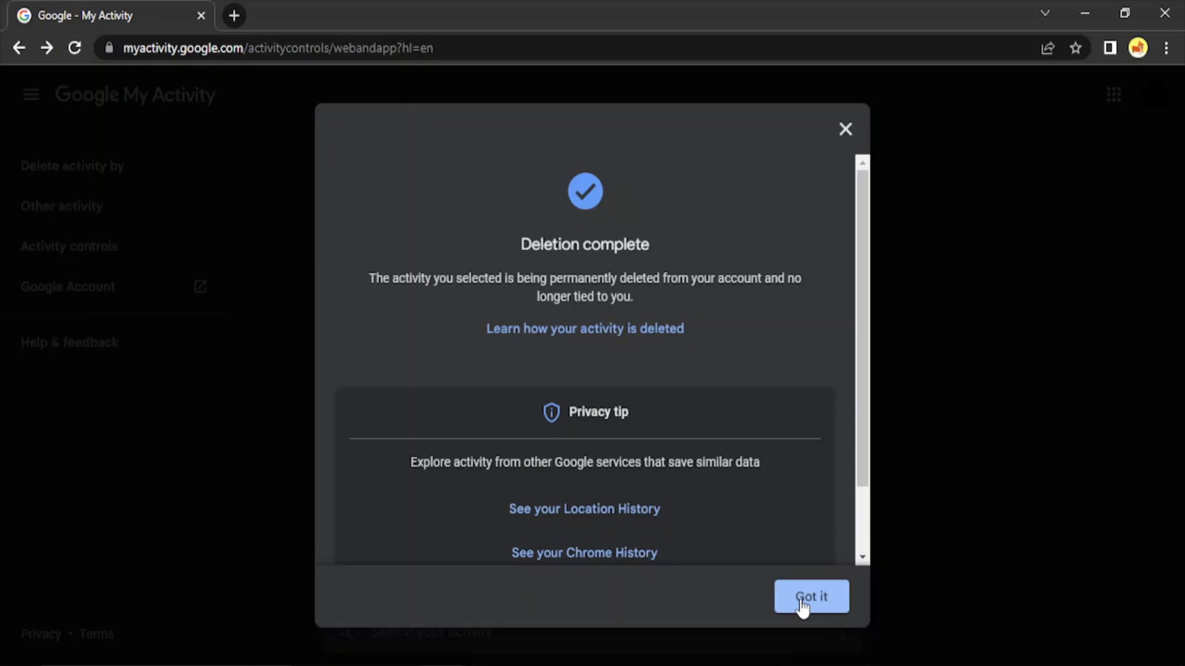
click(811, 597)
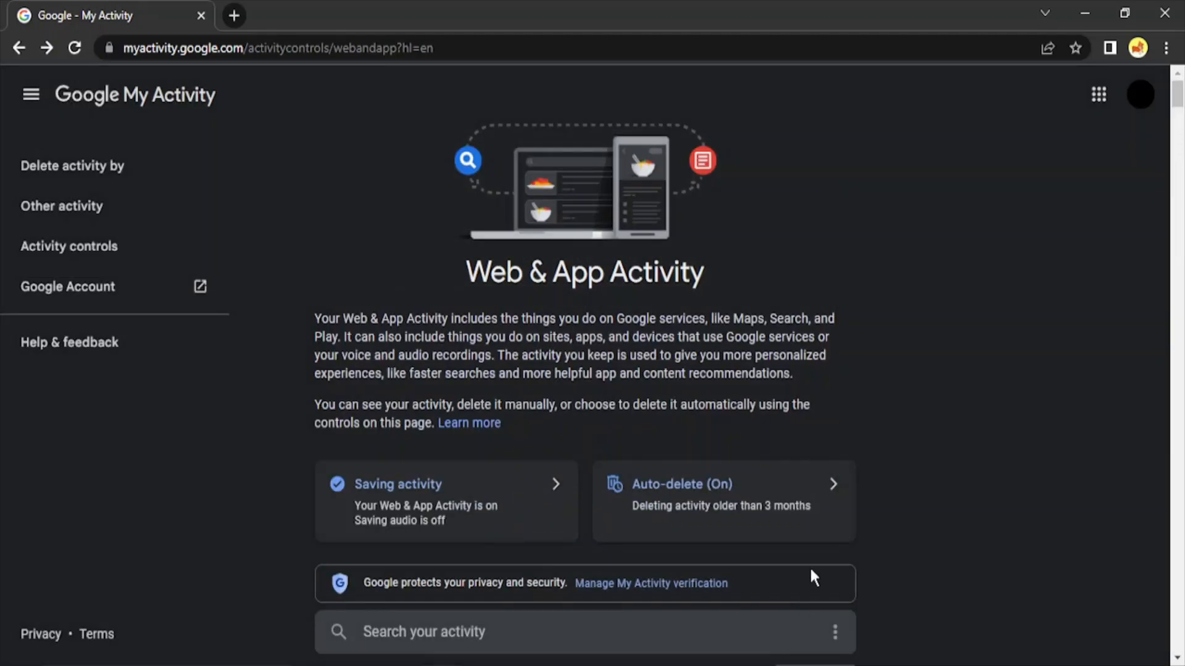
mouse_move(735, 641)
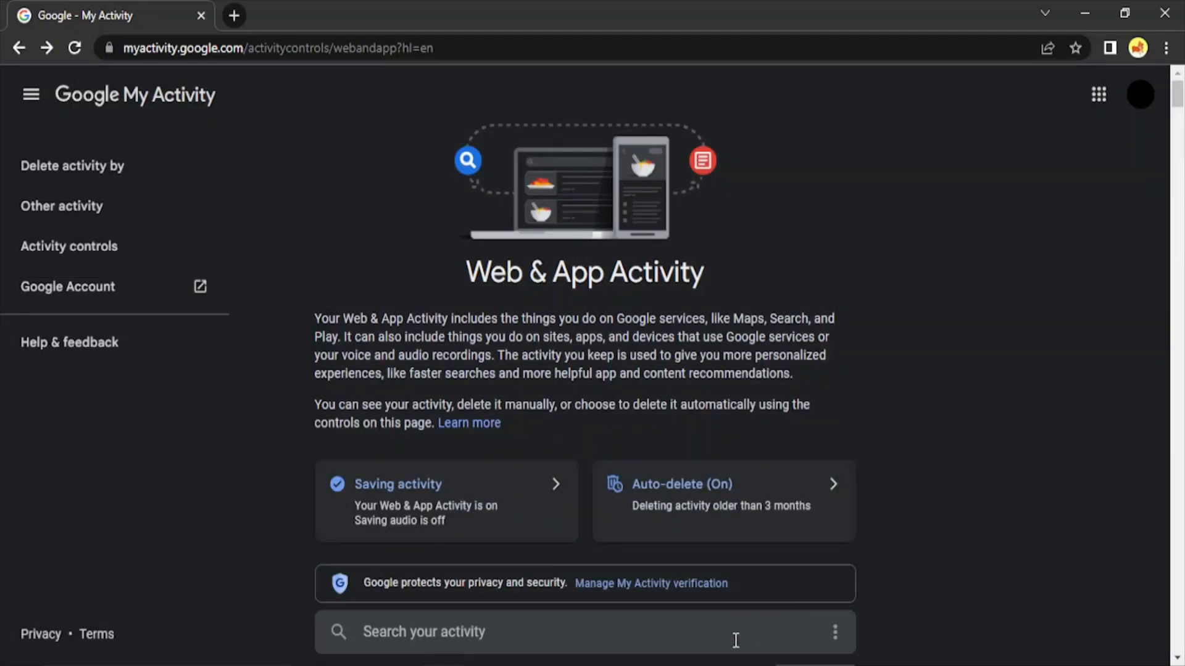